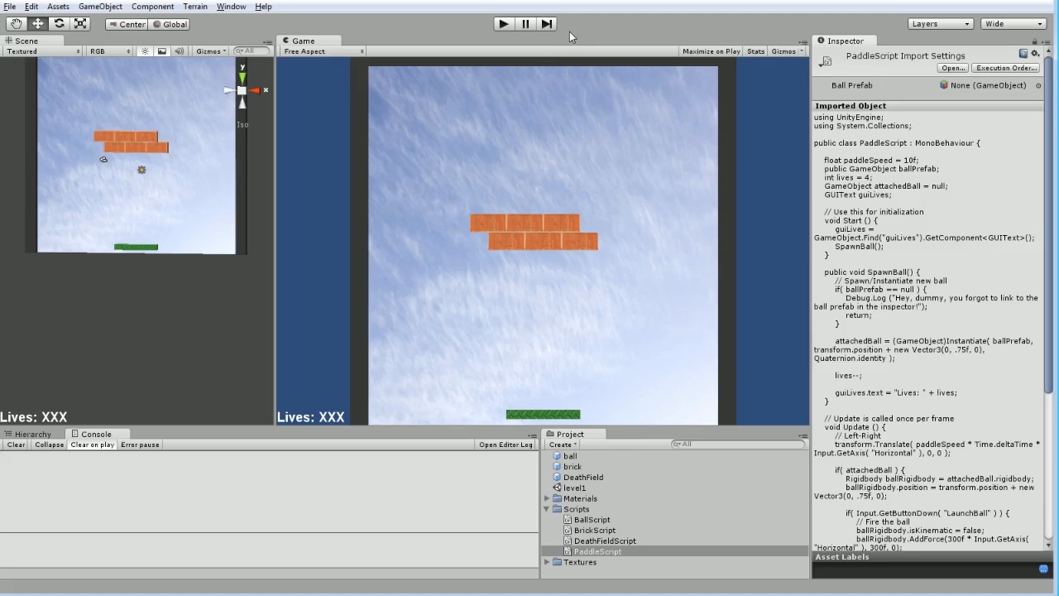
mouse_move(543, 122)
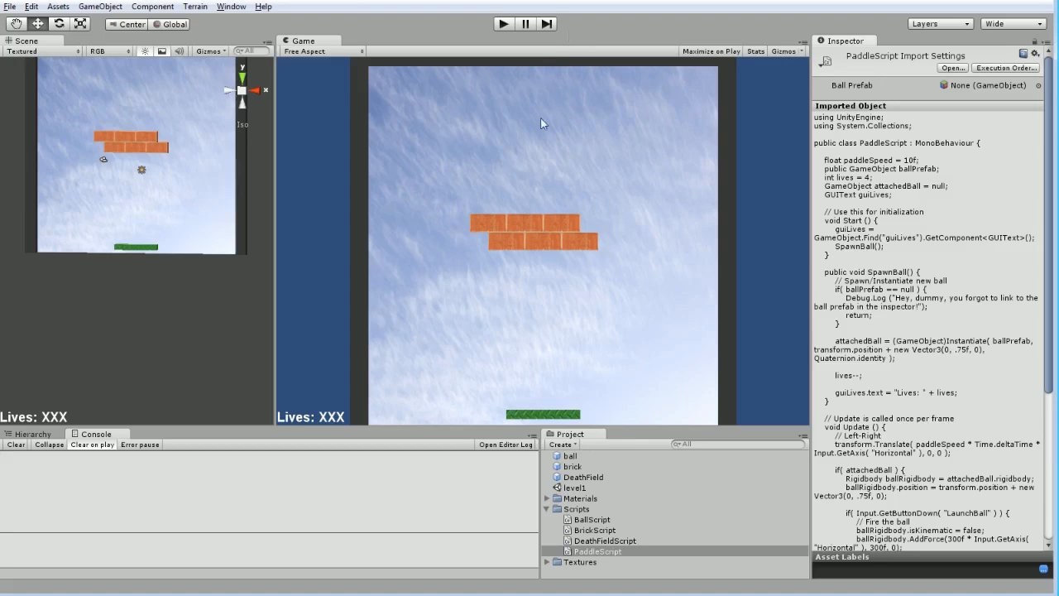
- Select guiLives in the Hierarchy to view its 'Lives: XXX' GUIText settings
left_click(30, 433)
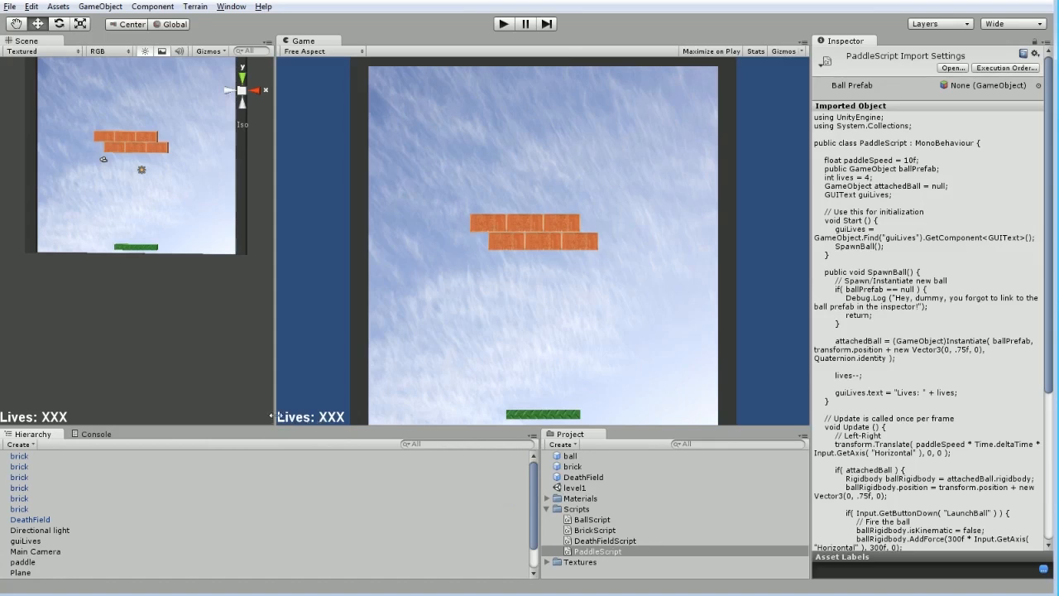
mouse_move(25, 540)
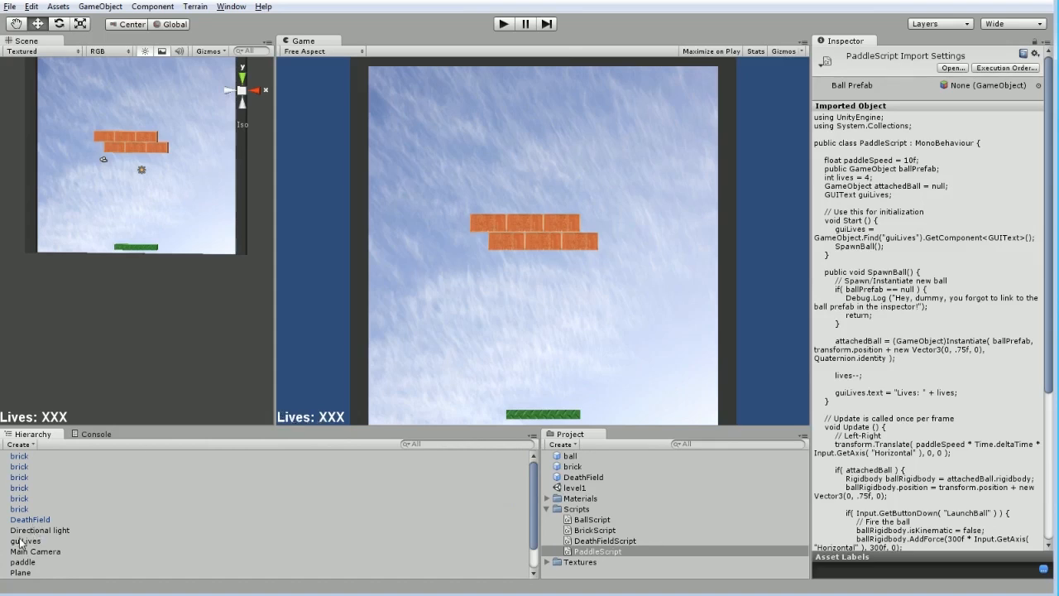
left_click(25, 541)
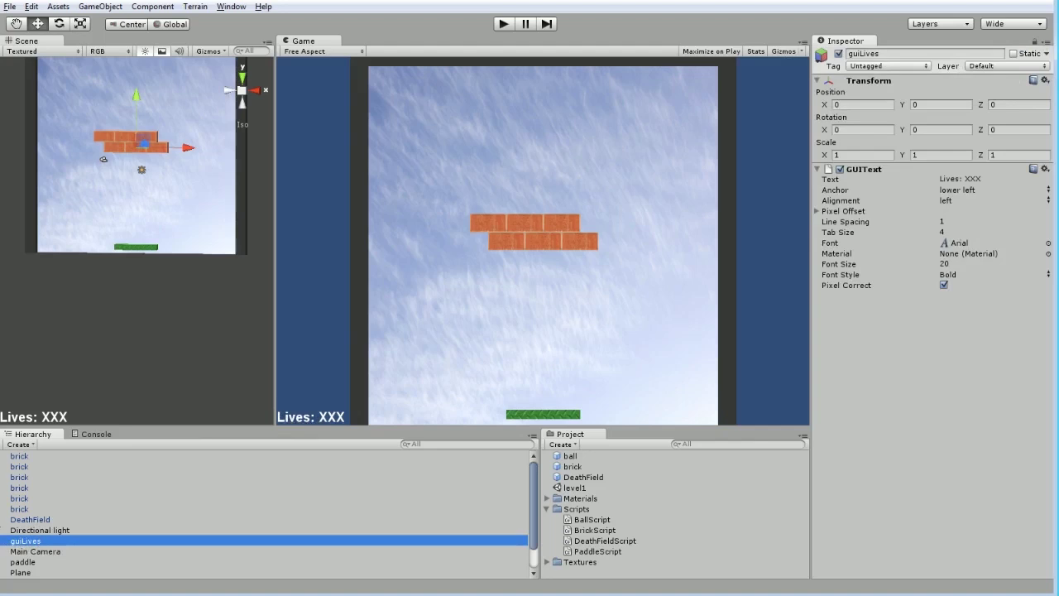
mouse_move(98, 500)
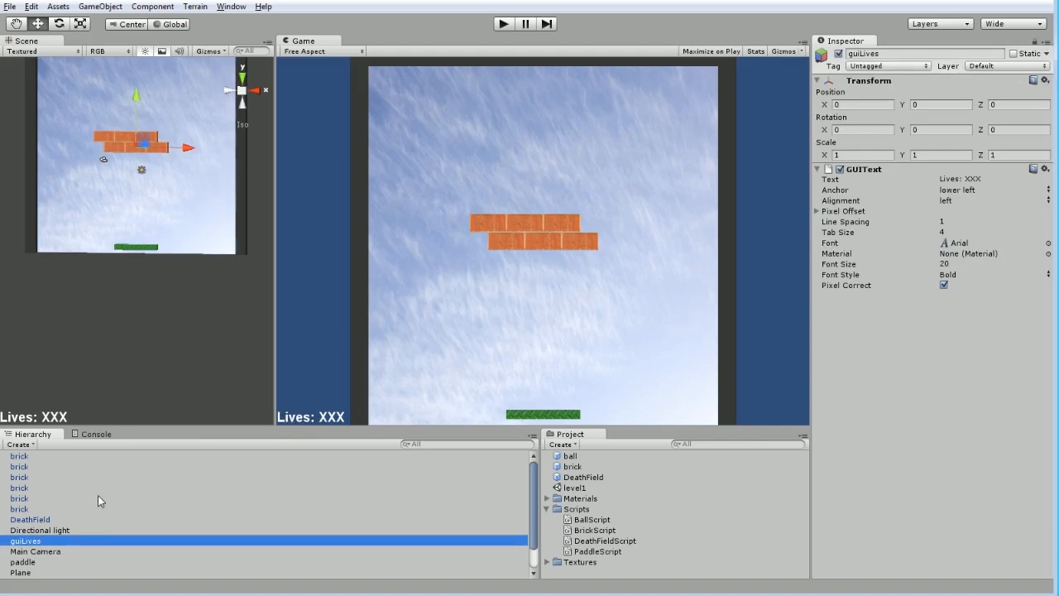
mouse_move(300, 276)
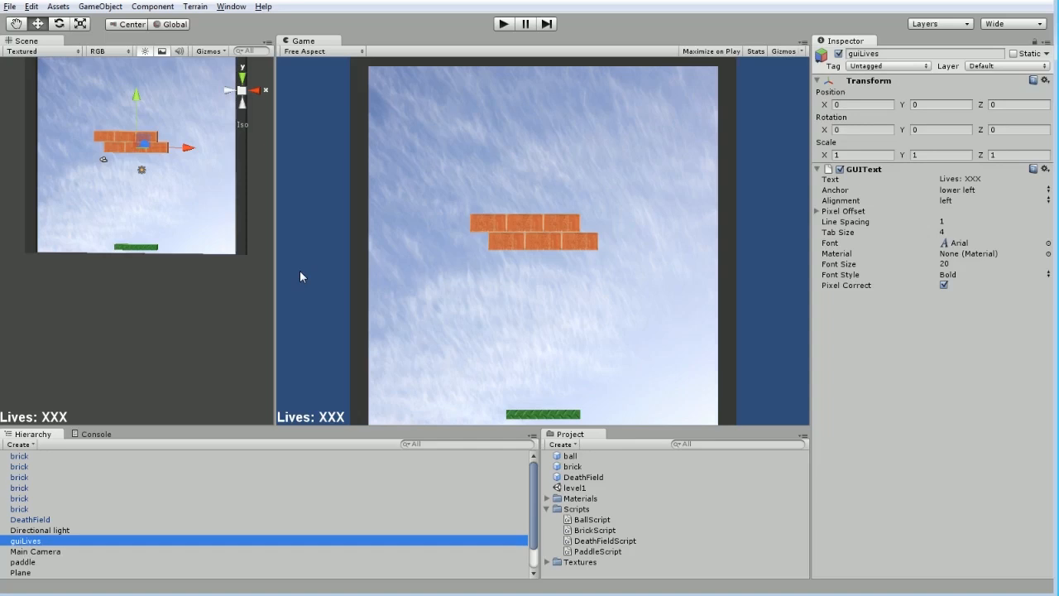
mouse_move(186, 509)
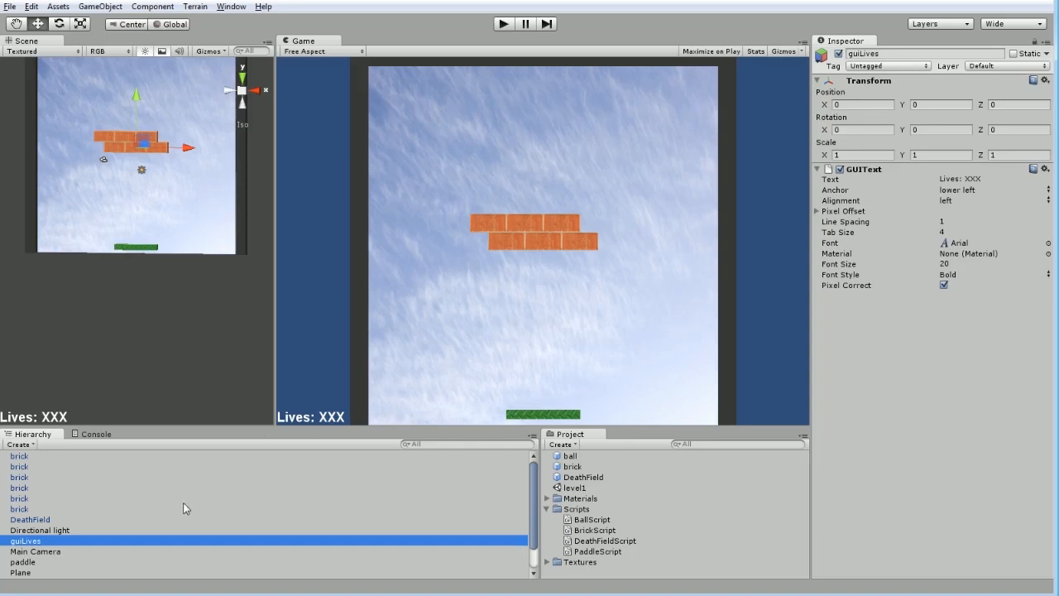
mouse_move(111, 498)
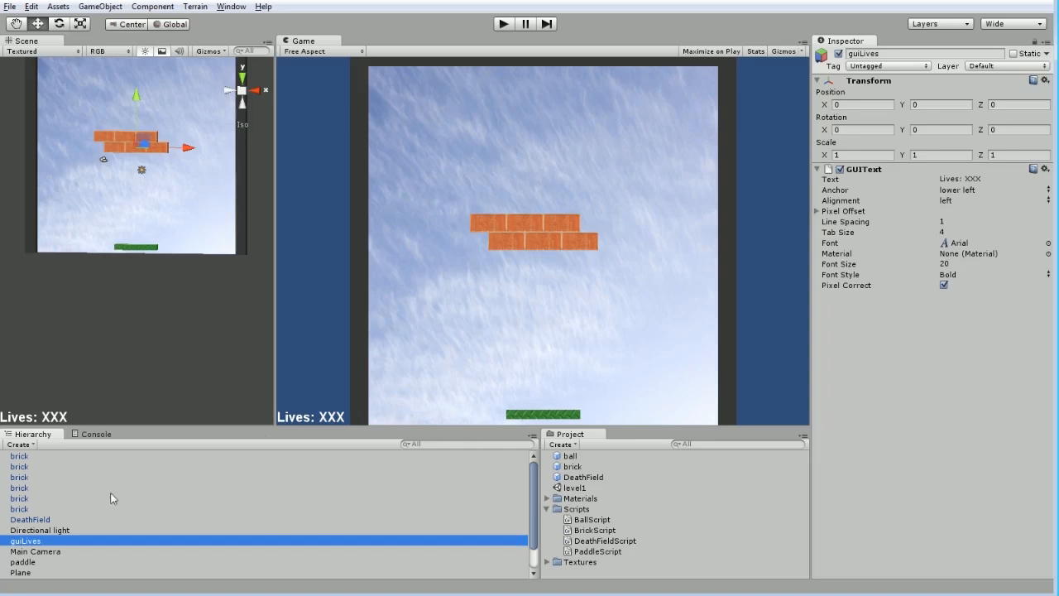
mouse_move(104, 540)
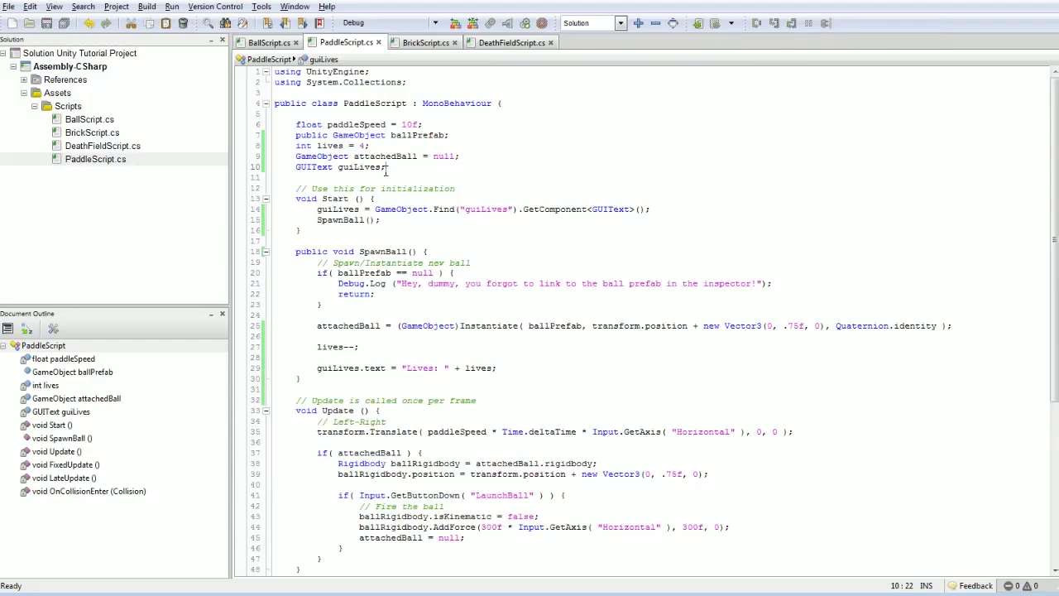
- Add 'int score = 0;' and an empty 'void OnGUI()' method to PaddleScript
key("Return")
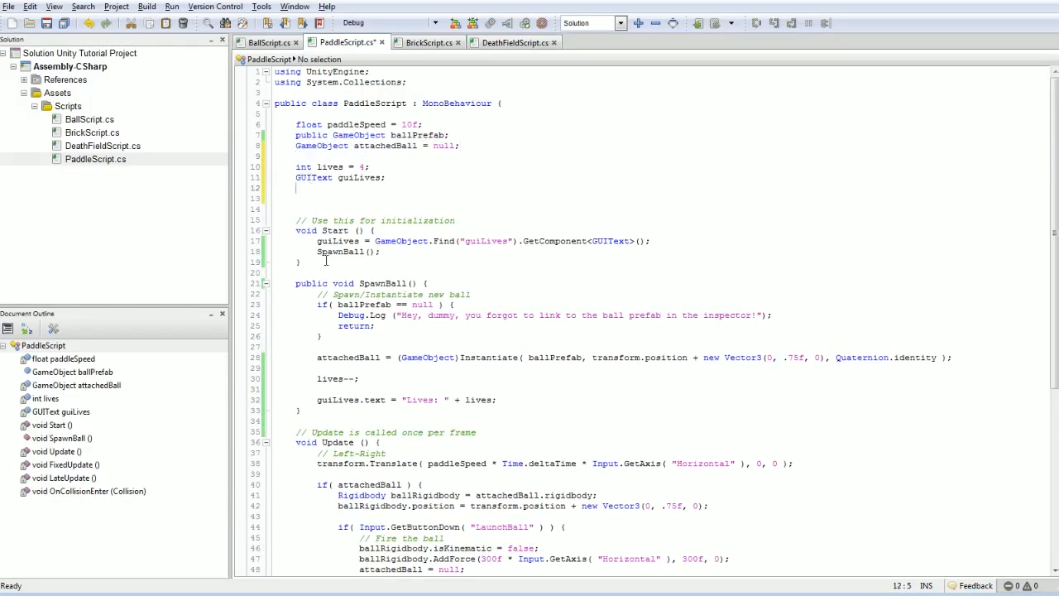
type("int scro")
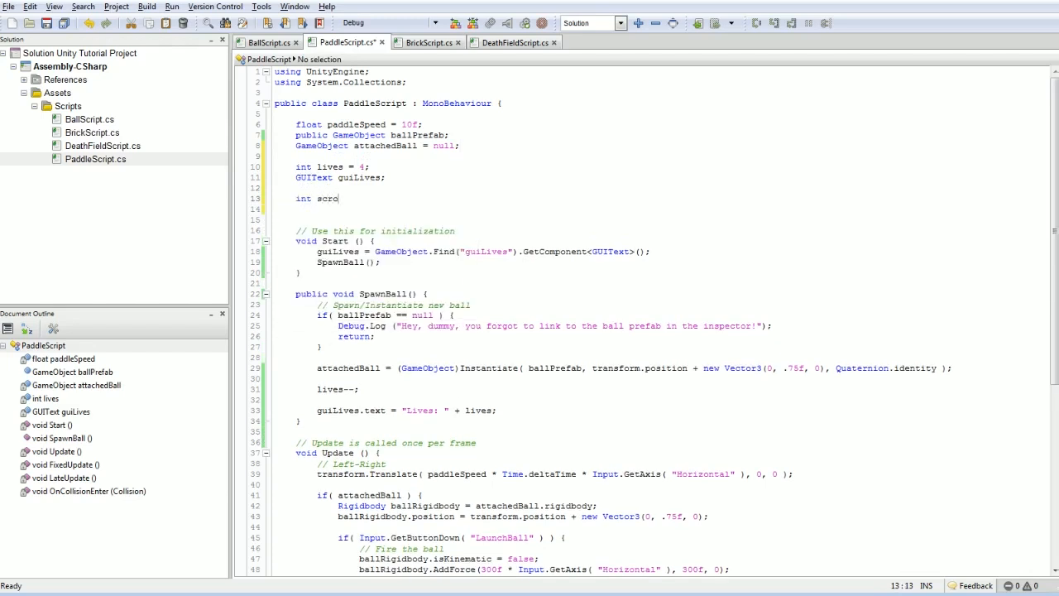
type("re = 0;")
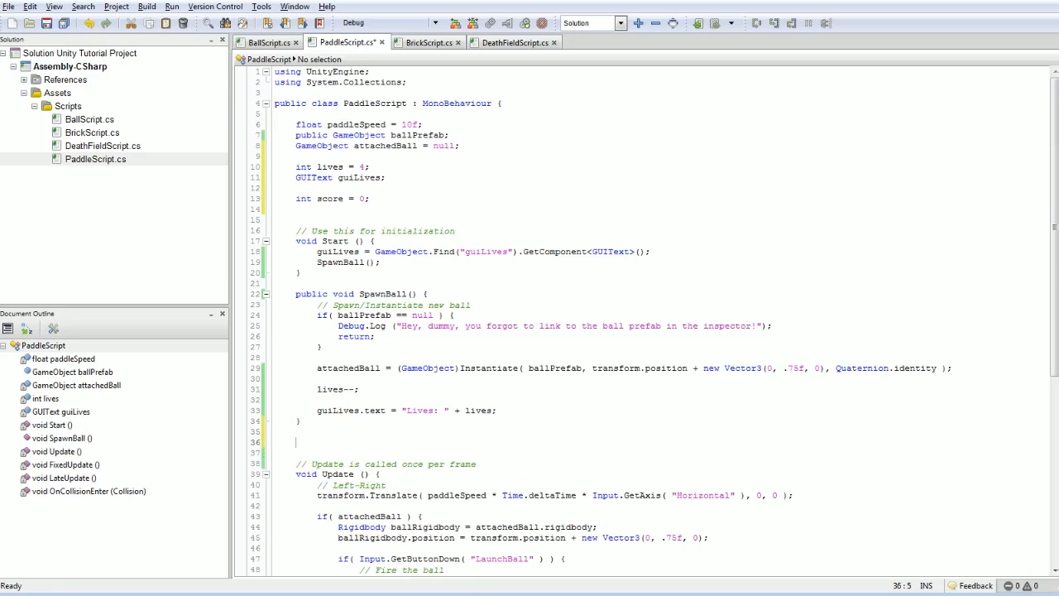
type("void OnGUI() {")
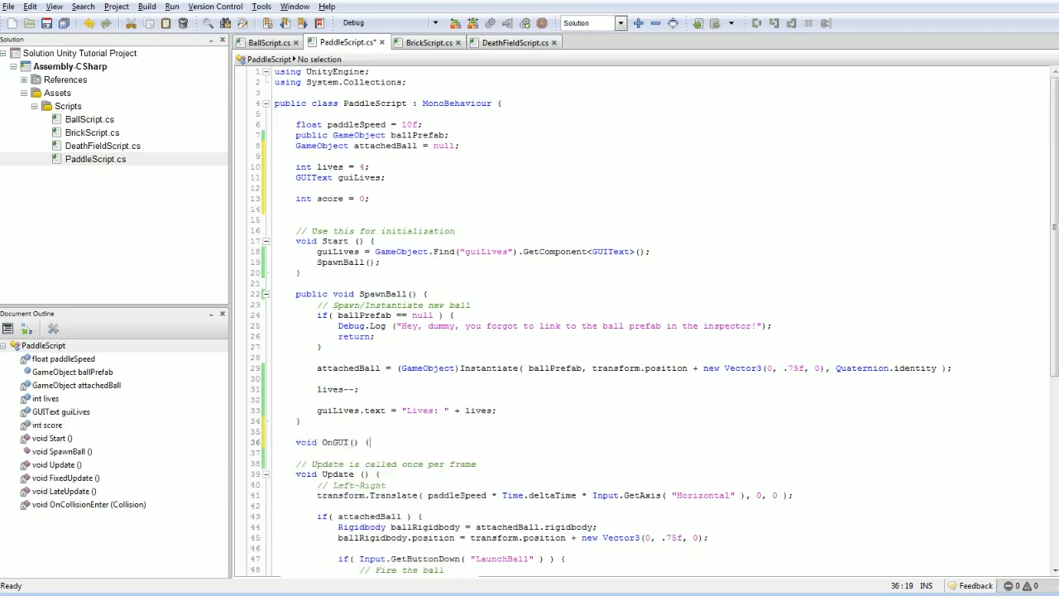
key("Return")
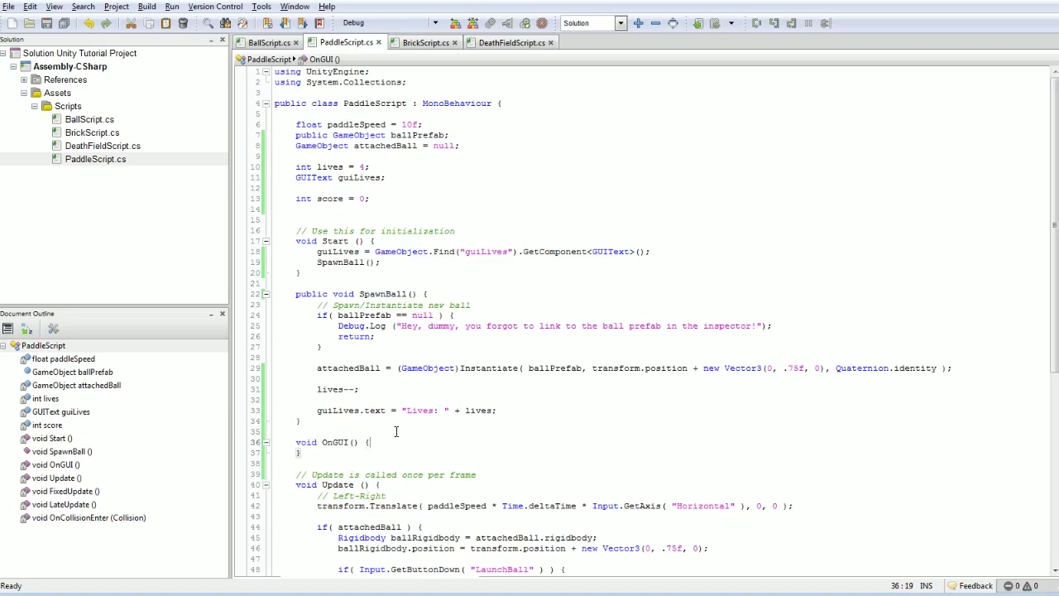
scroll("down", 3)
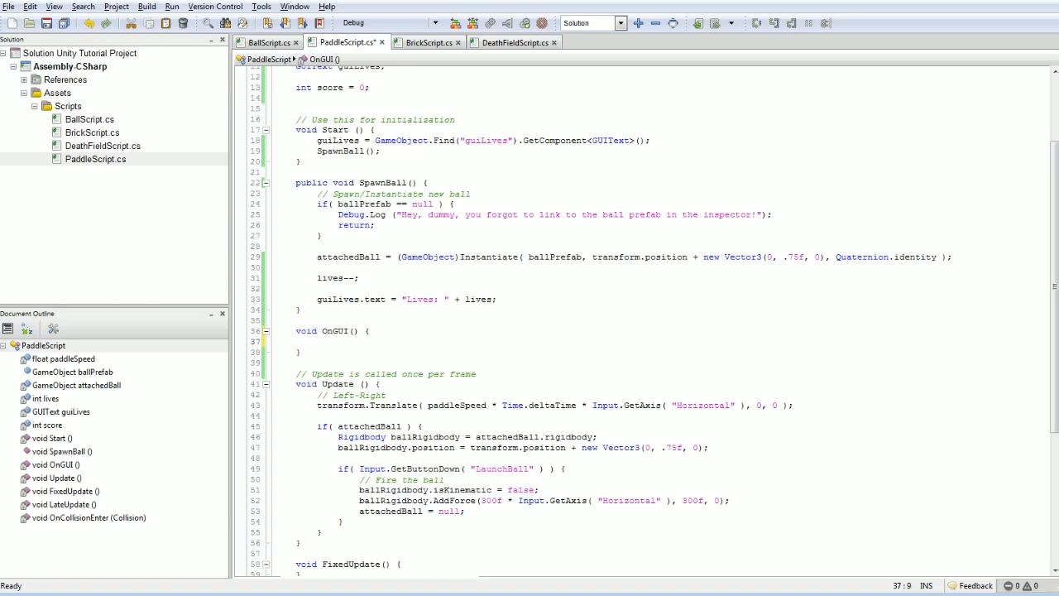
- Insert a blank line between the OnGUI method's braces
left_click(317, 341)
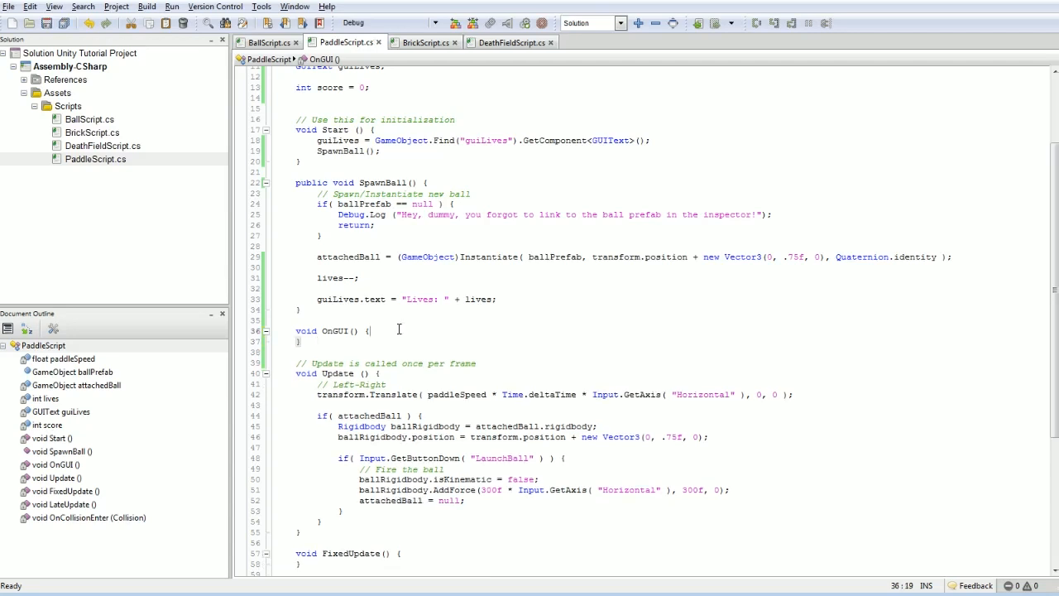
key("Return")
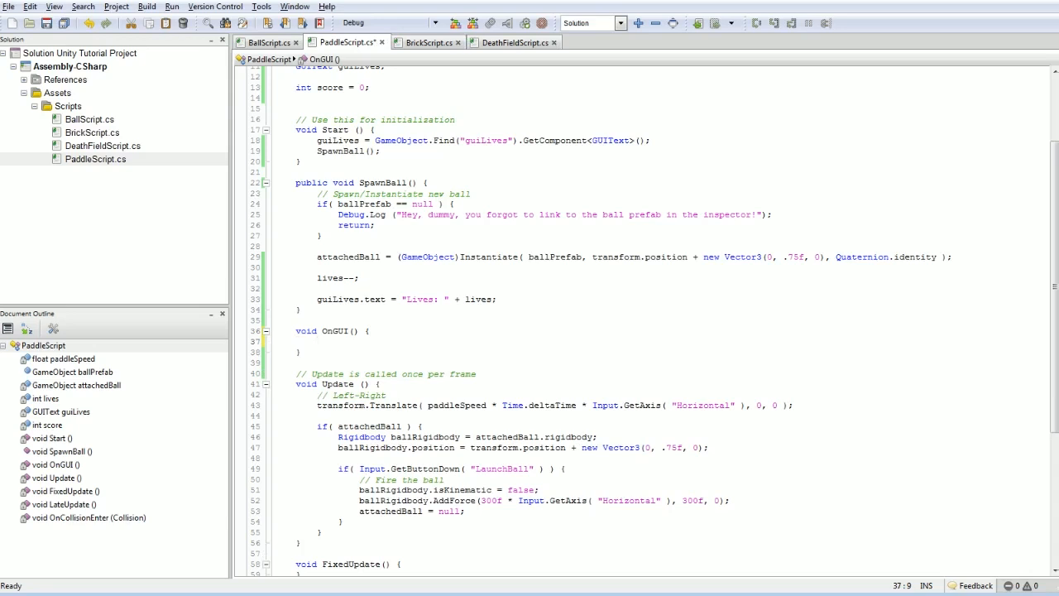
- Type GUI.Label(new Rect(0,10,100,100), "filler text"); inside OnGUI
type("G")
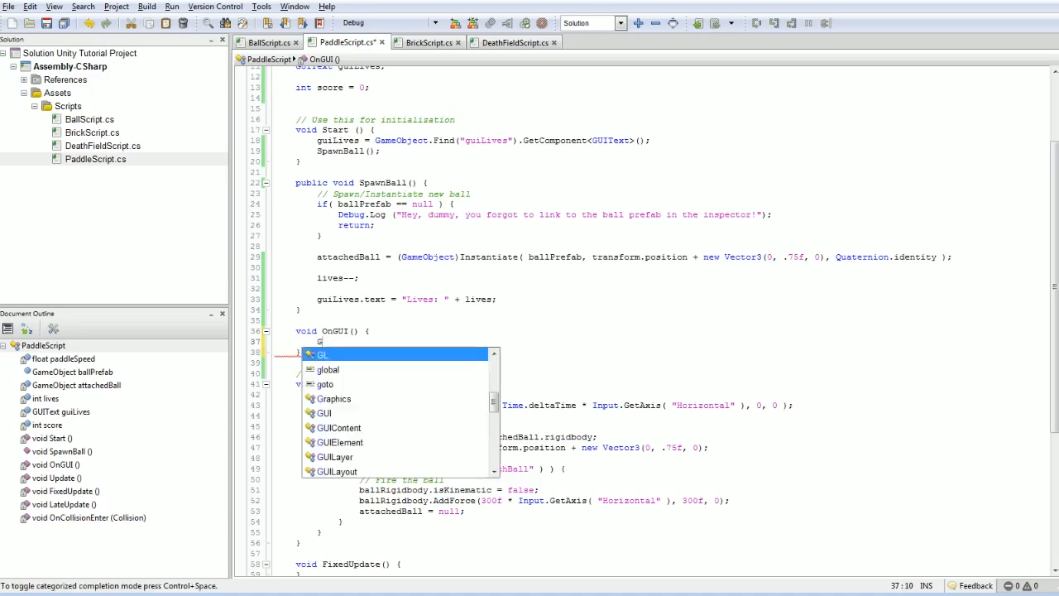
type("UI.Label(")
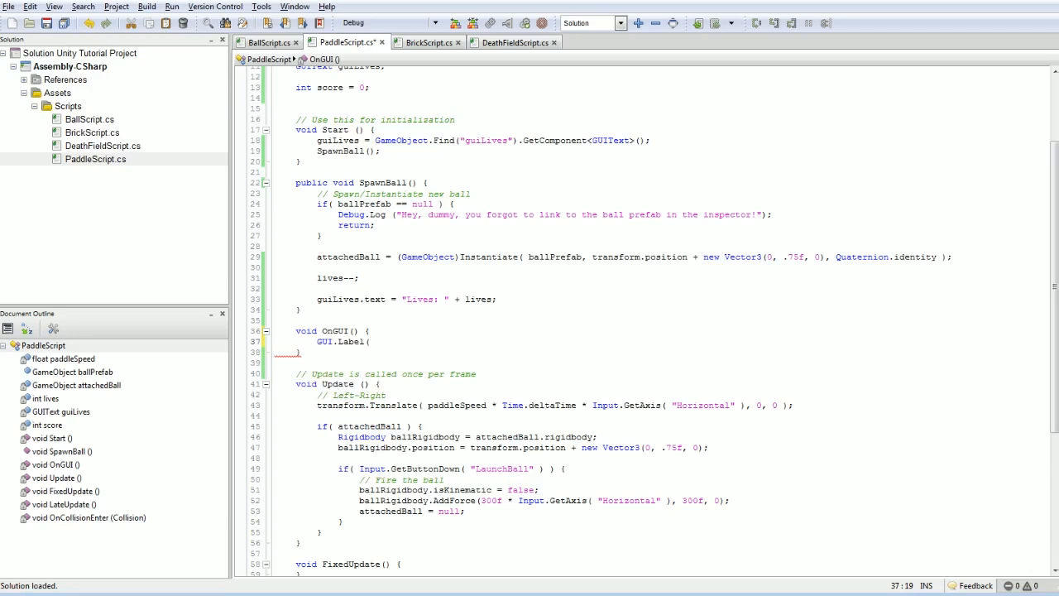
type("new Rect(")
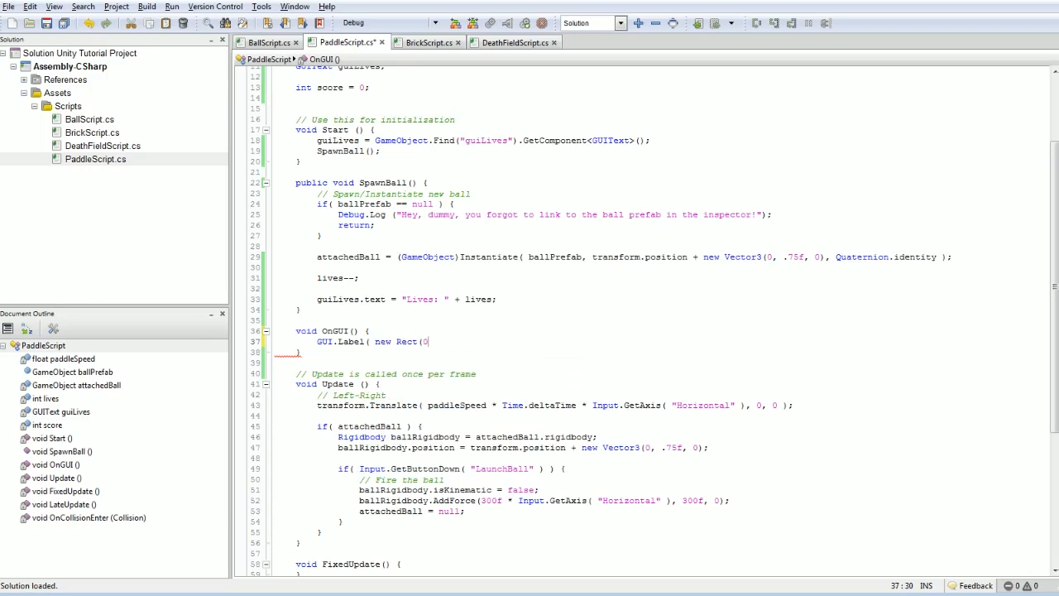
type("0, 0")
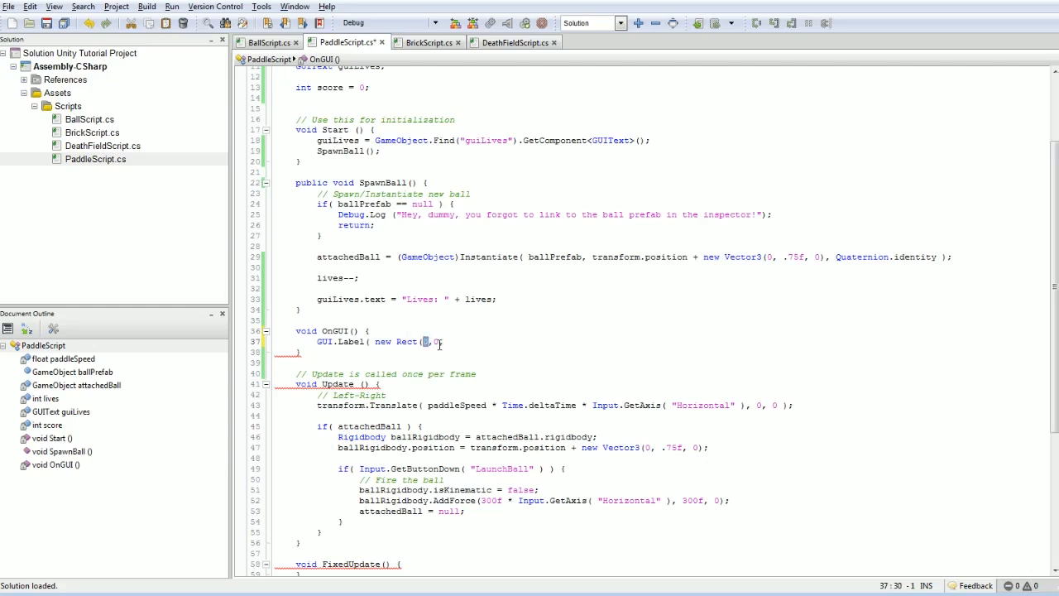
type("10,")
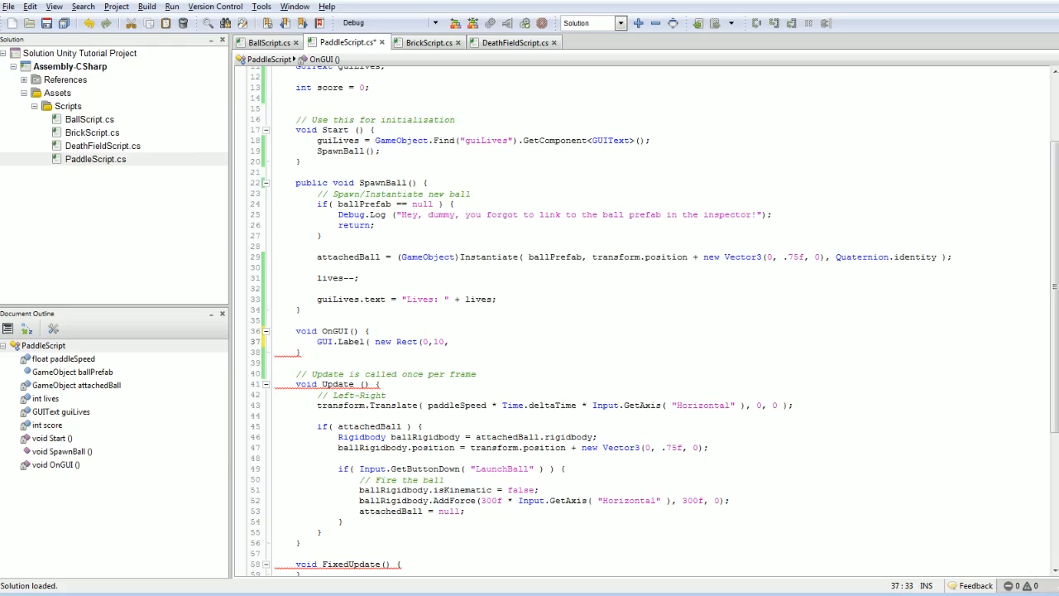
type("100,")
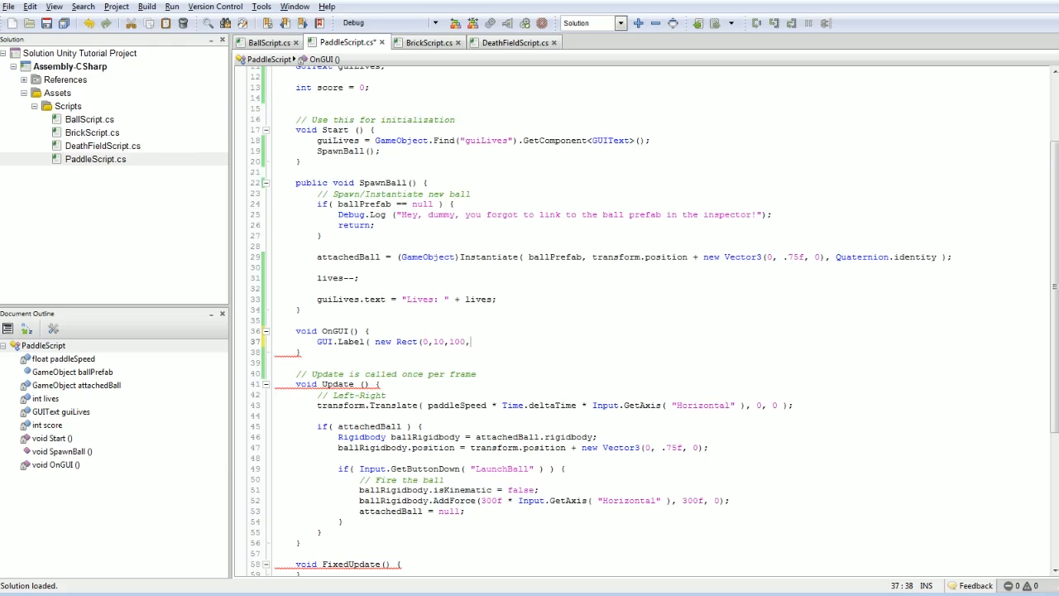
type("100), \"")
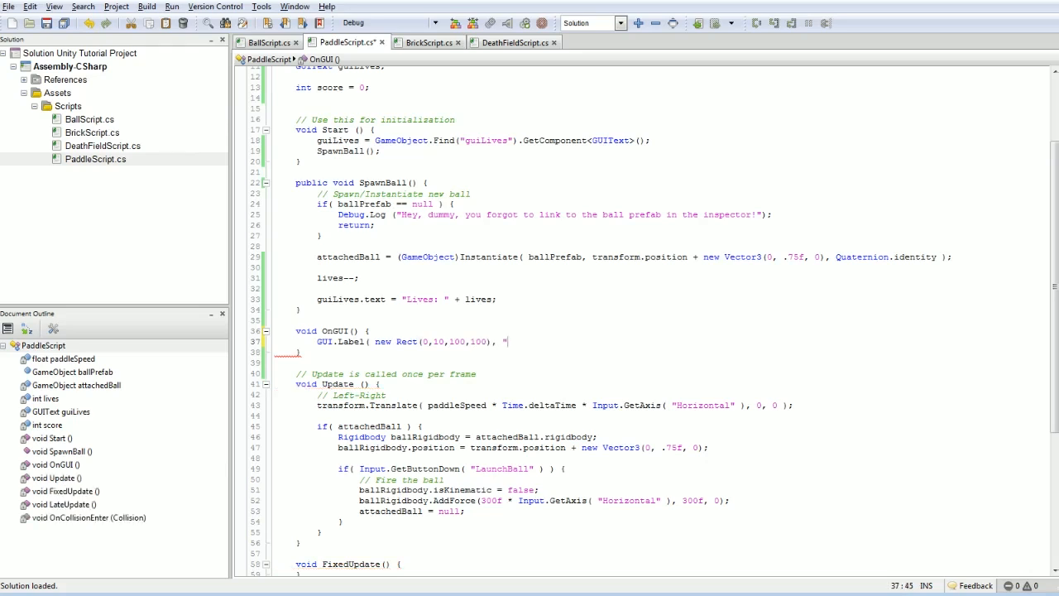
type("asldkj alsd kjalskd alksdjlas dlaksjda")
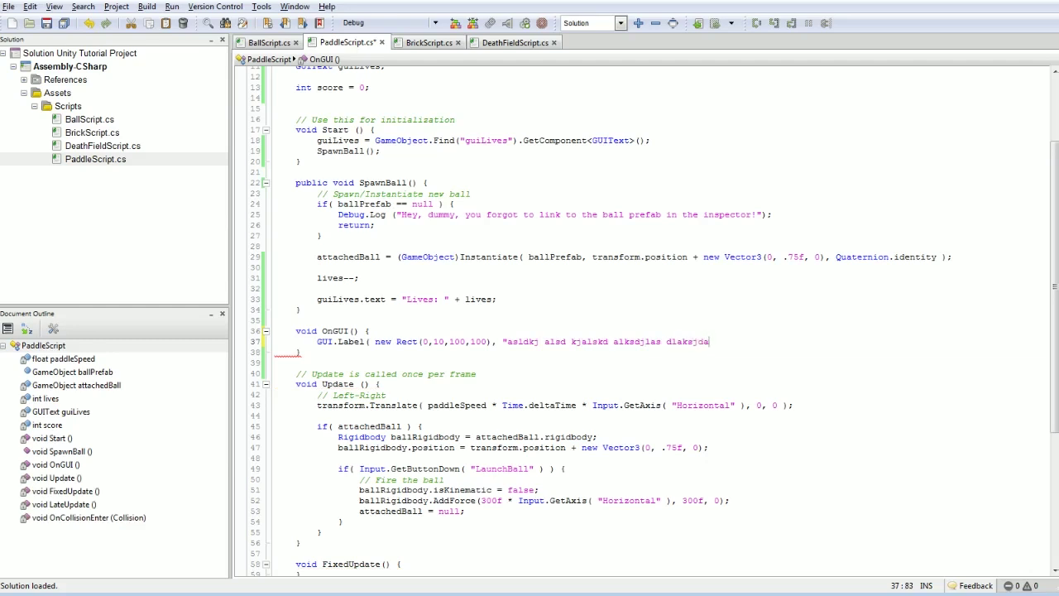
type("s\");")
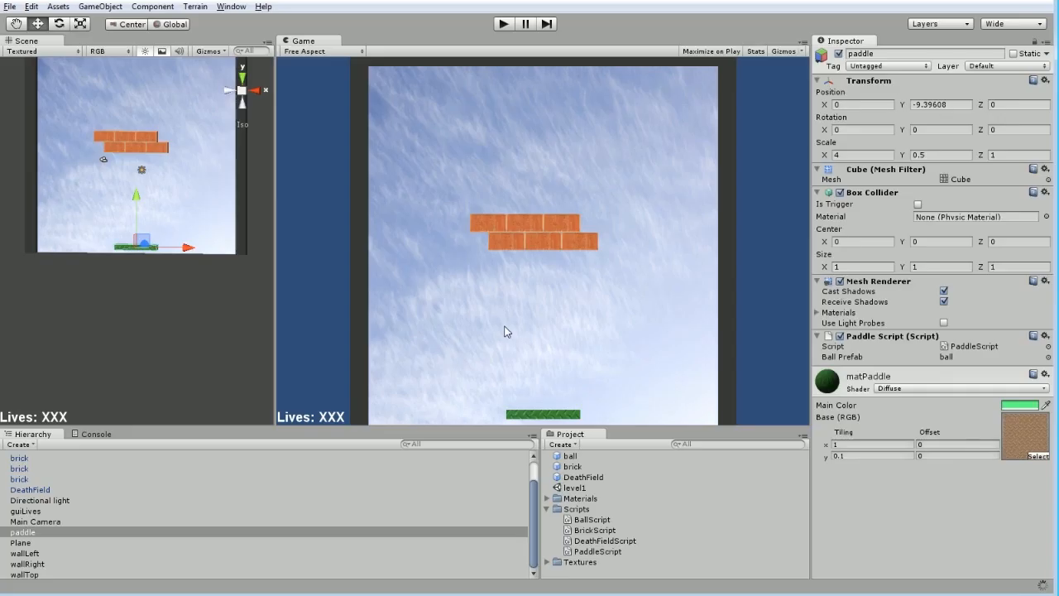
- Preview the label, widen its Rect to (0,10,300,100), and rerun the game
left_click(503, 23)
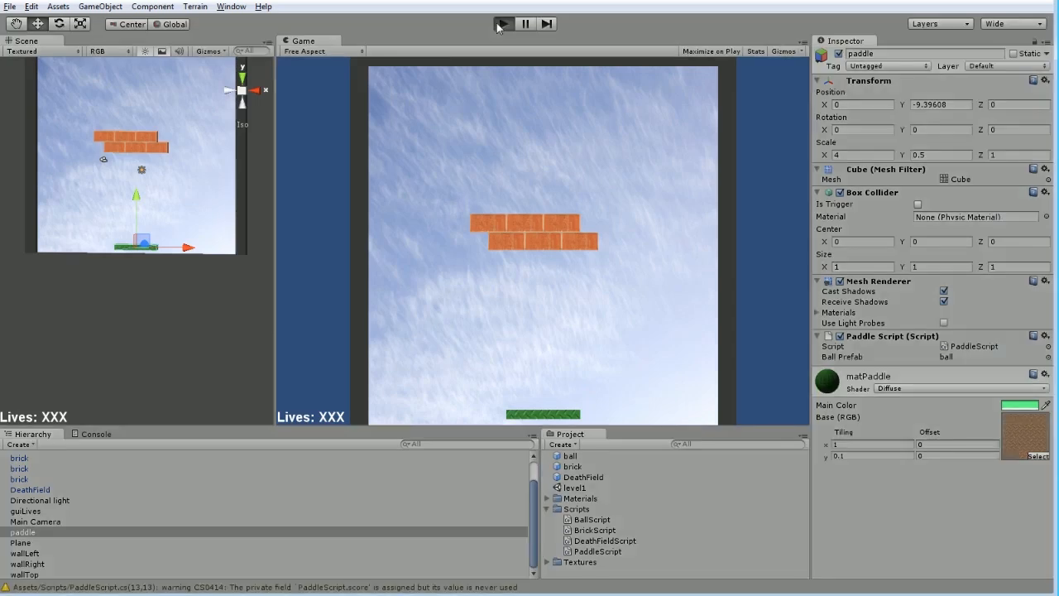
left_click(502, 23)
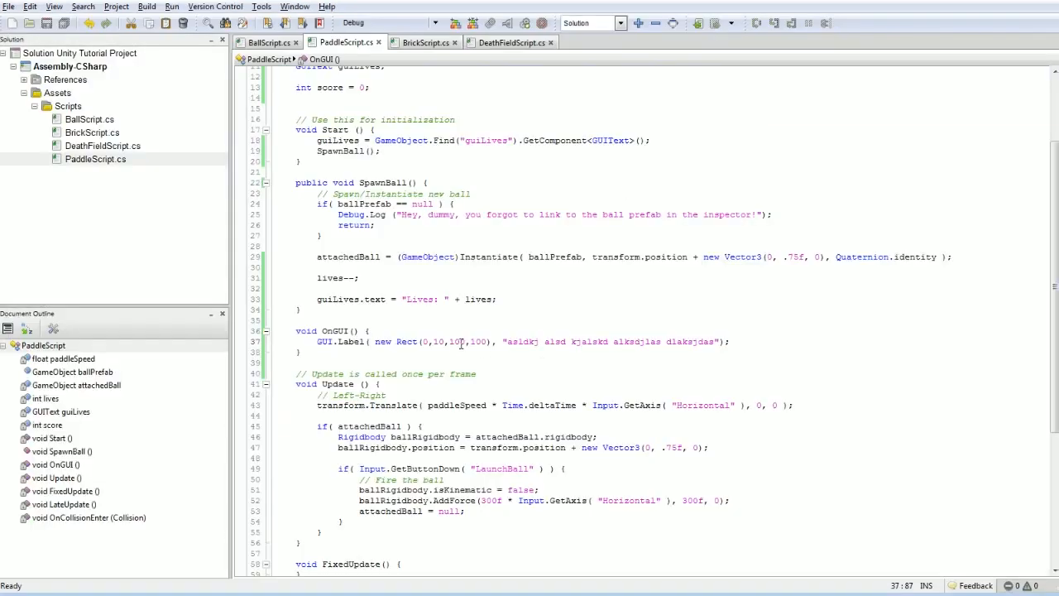
type("300")
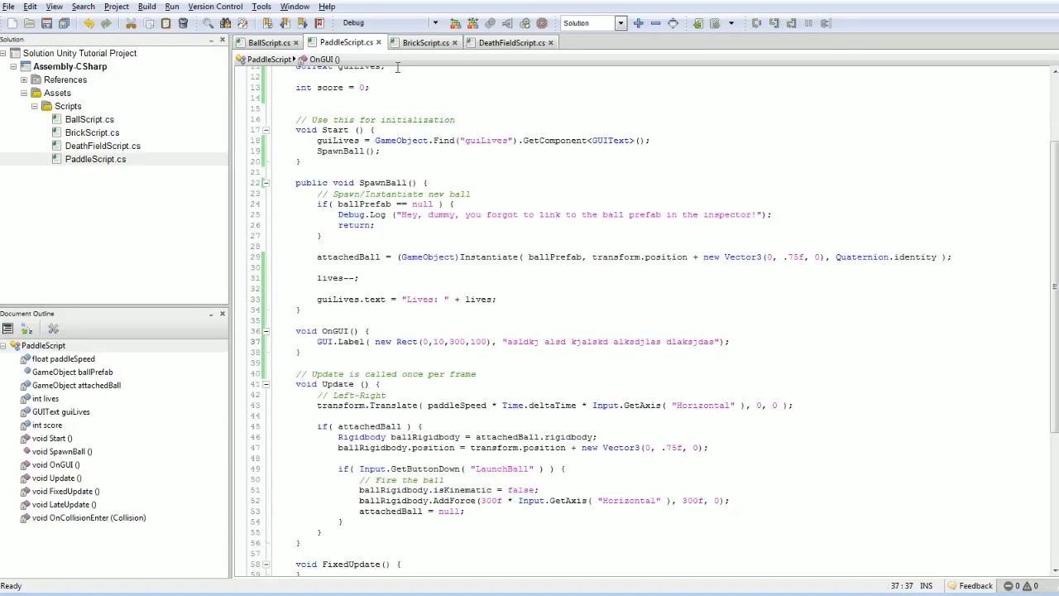
left_click(503, 23)
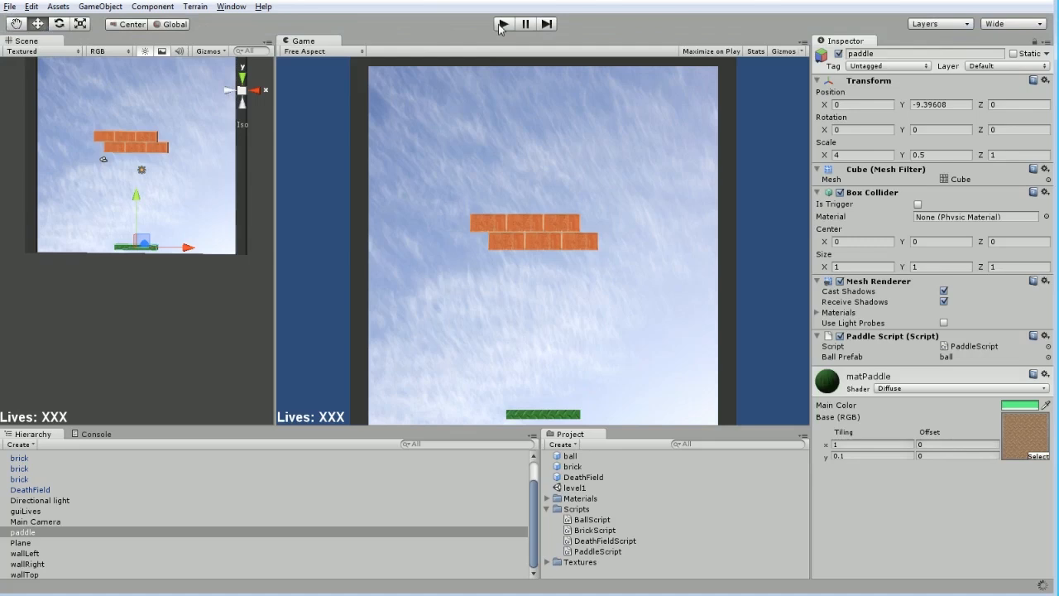
left_click(503, 23)
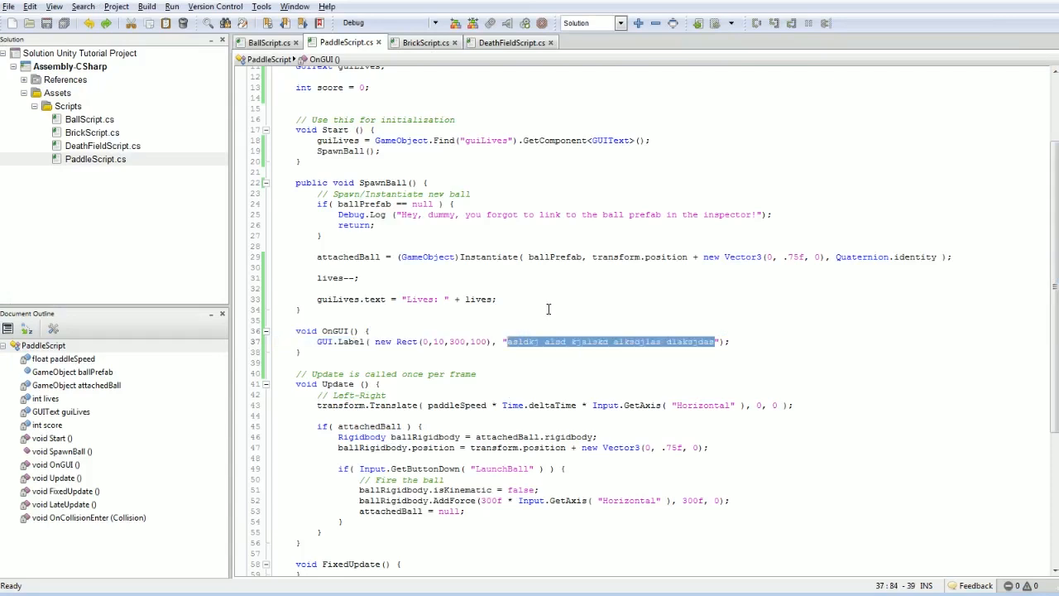
- Change the label text to "Score: " + score and confirm Score: 0 in play
type("Score:")
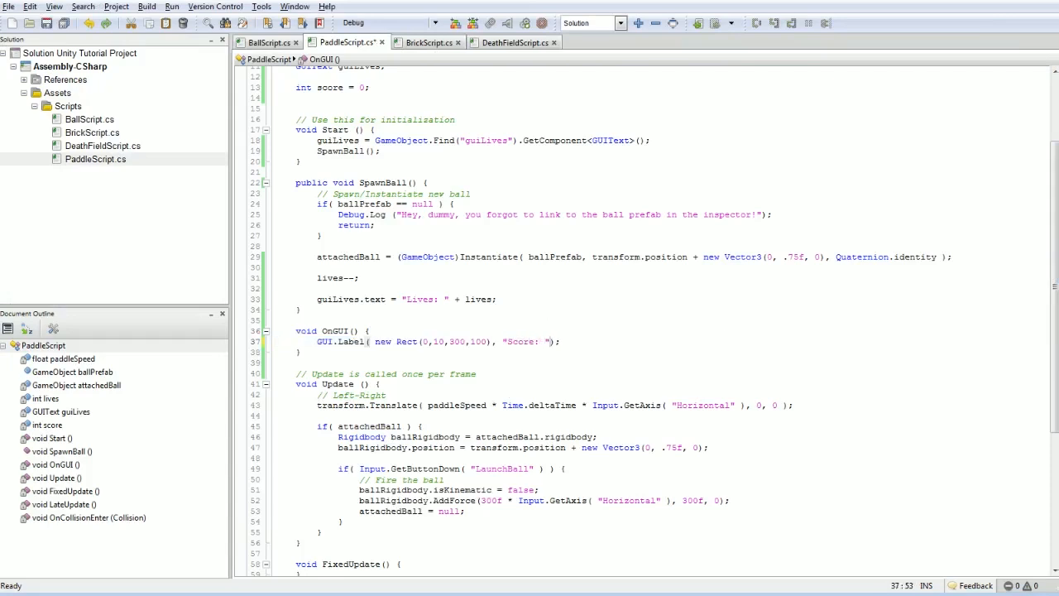
type("+ score")
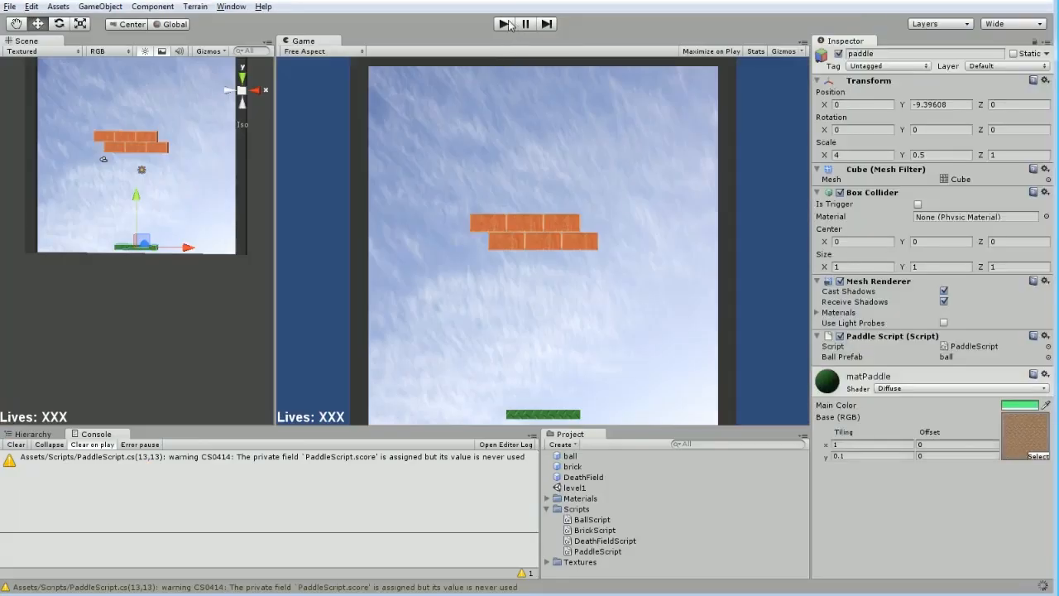
left_click(503, 23)
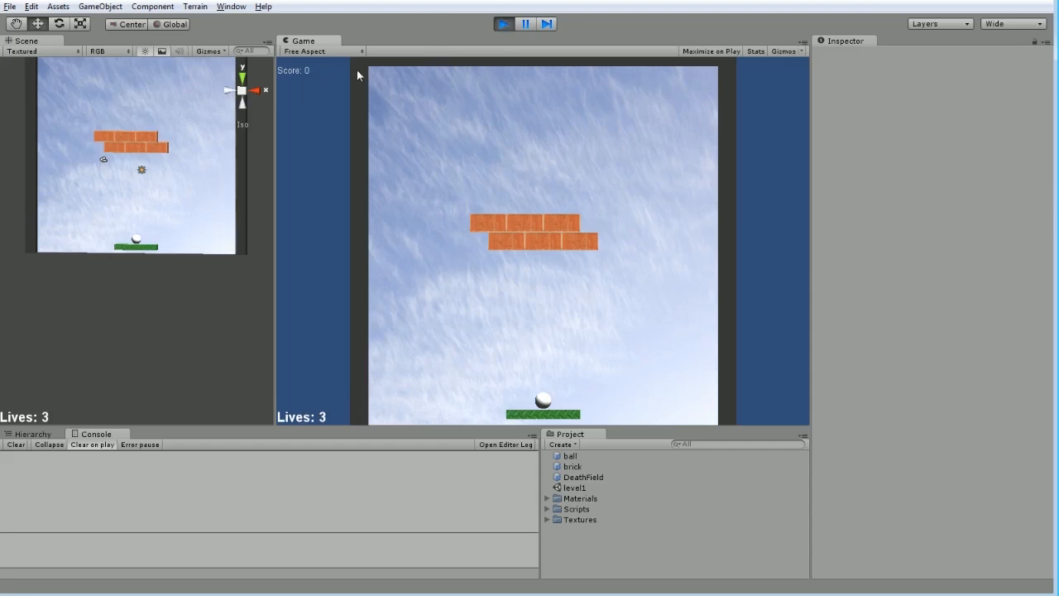
mouse_move(475, 65)
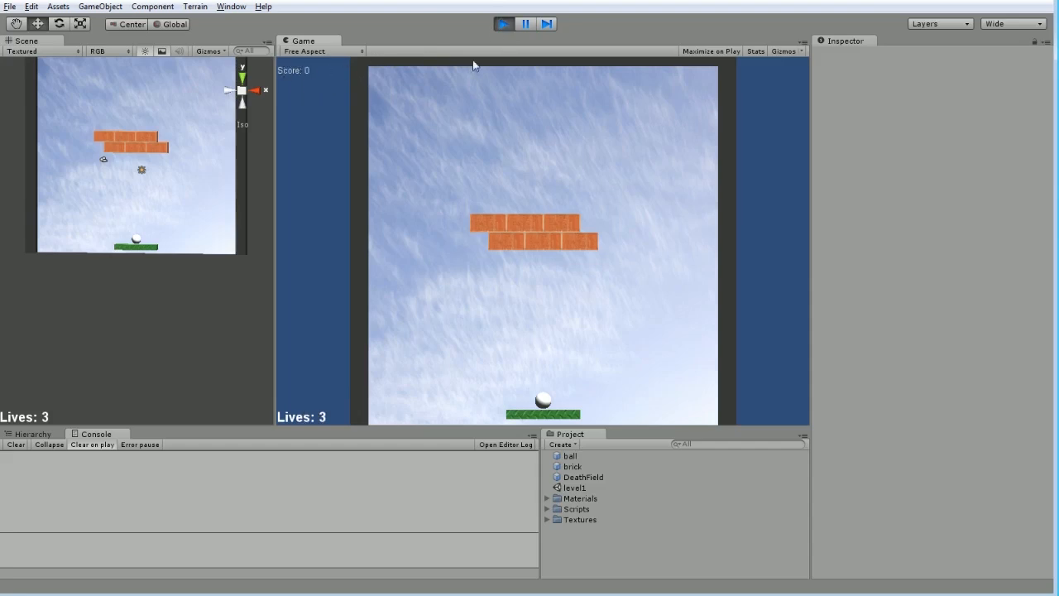
left_click(503, 23)
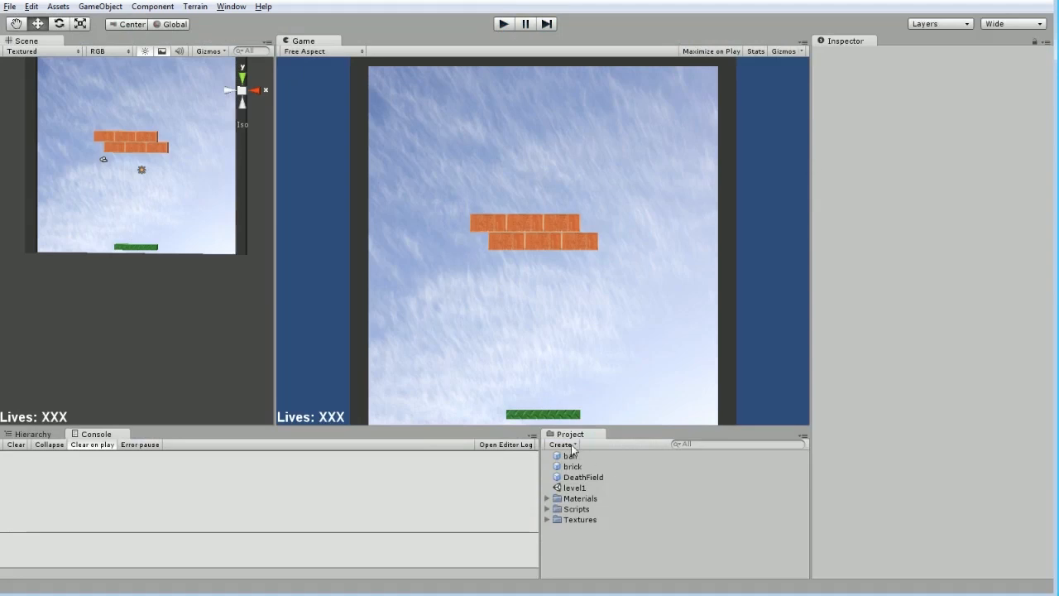
- Create a GUI Skin asset named 'scoreboard skin' and expand its Label style
left_click(563, 444)
type("scoreboard skin")
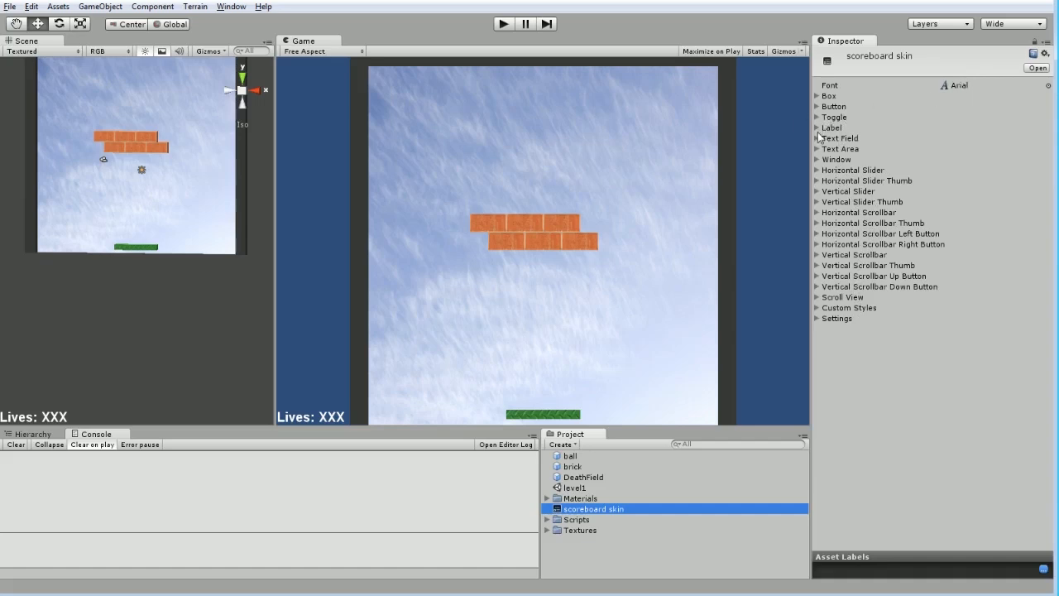
left_click(819, 127)
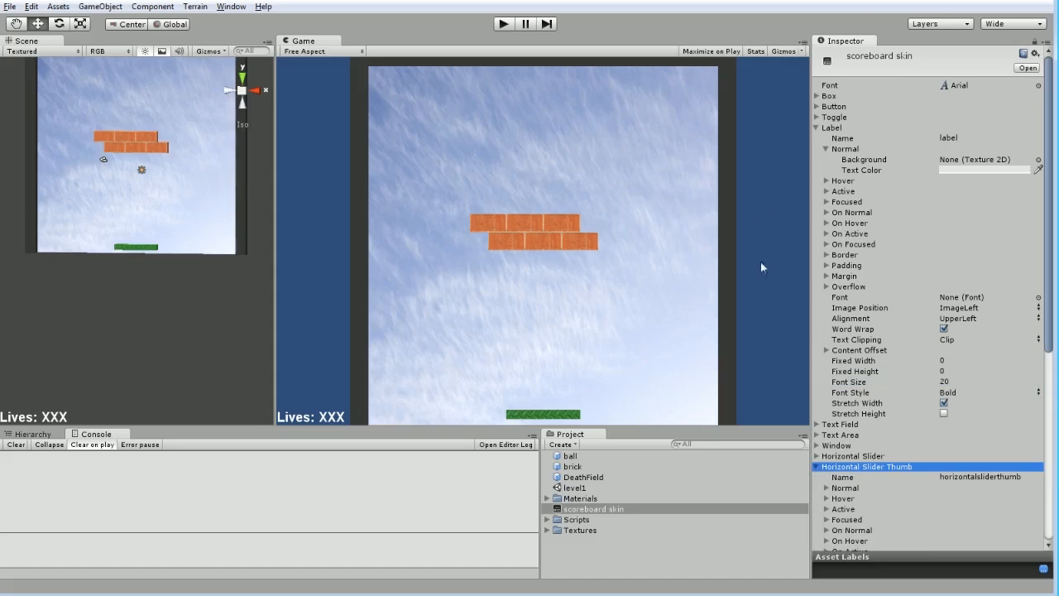
mouse_move(821, 472)
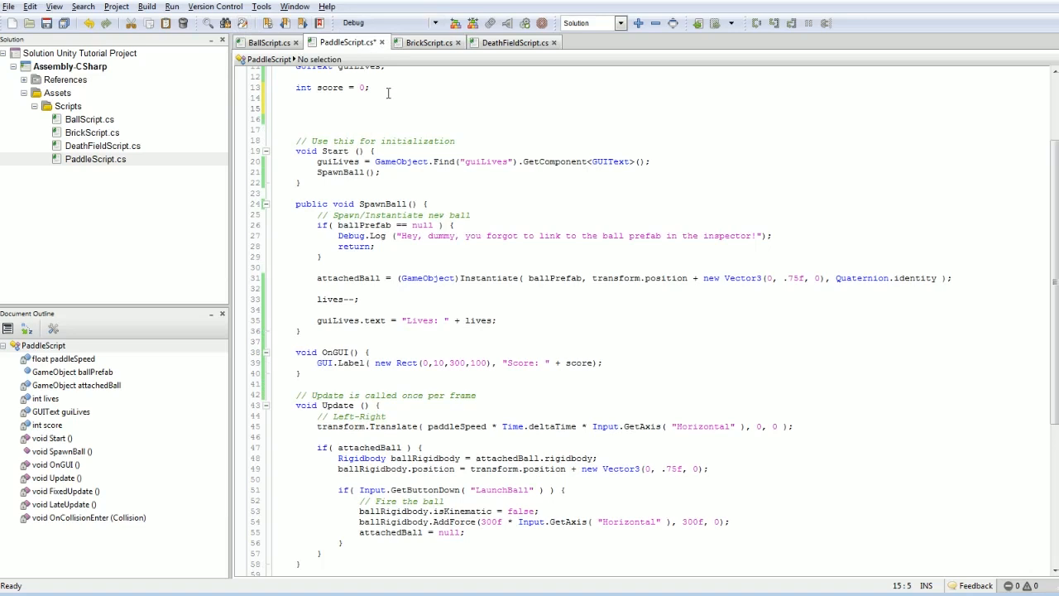
- Begin typing the field 'public GUISkin scoreboardSkin;' below int score
type("GUISkin")
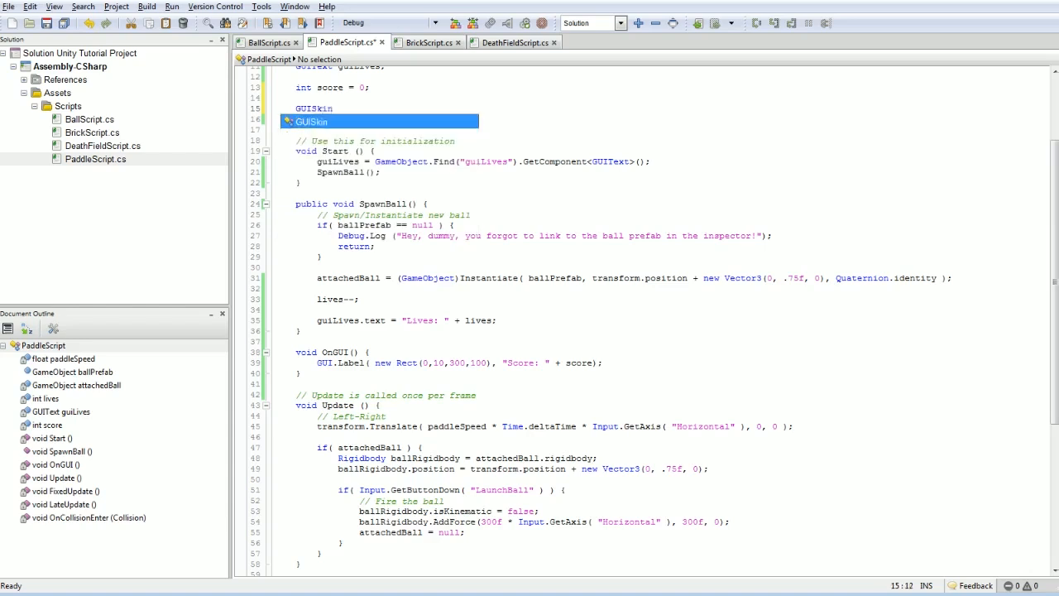
type("scoreboard skin")
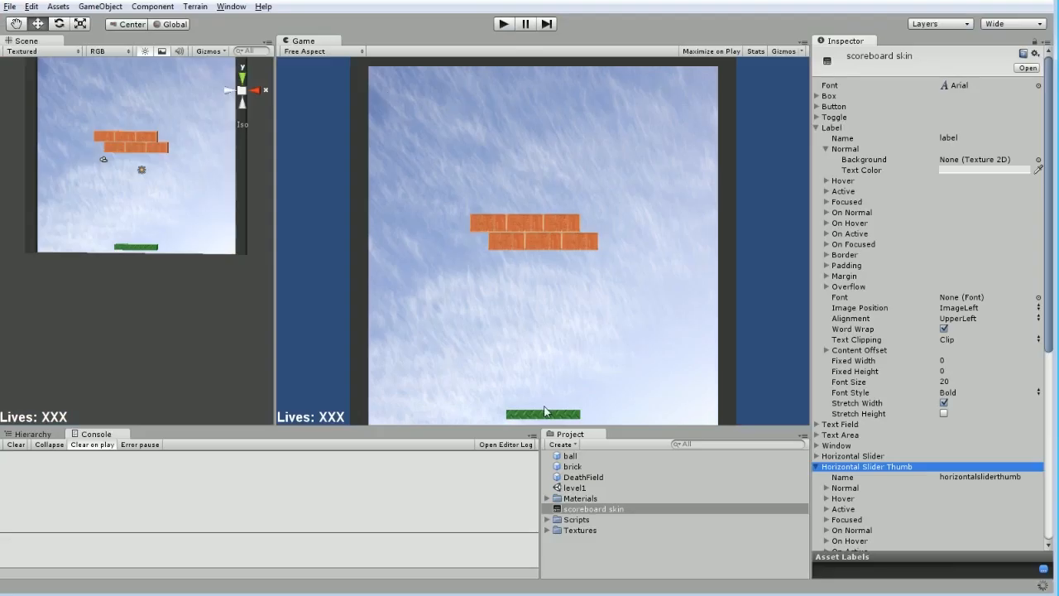
- Select the paddle and set its Scoreboard Skin field to the scoreboard skin
left_click(31, 434)
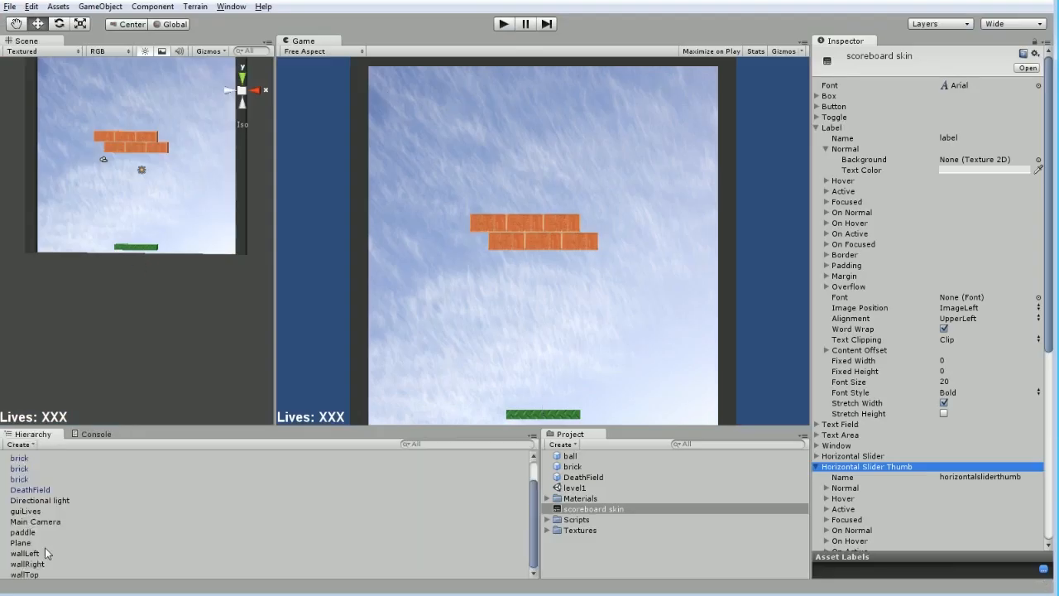
left_click(22, 532)
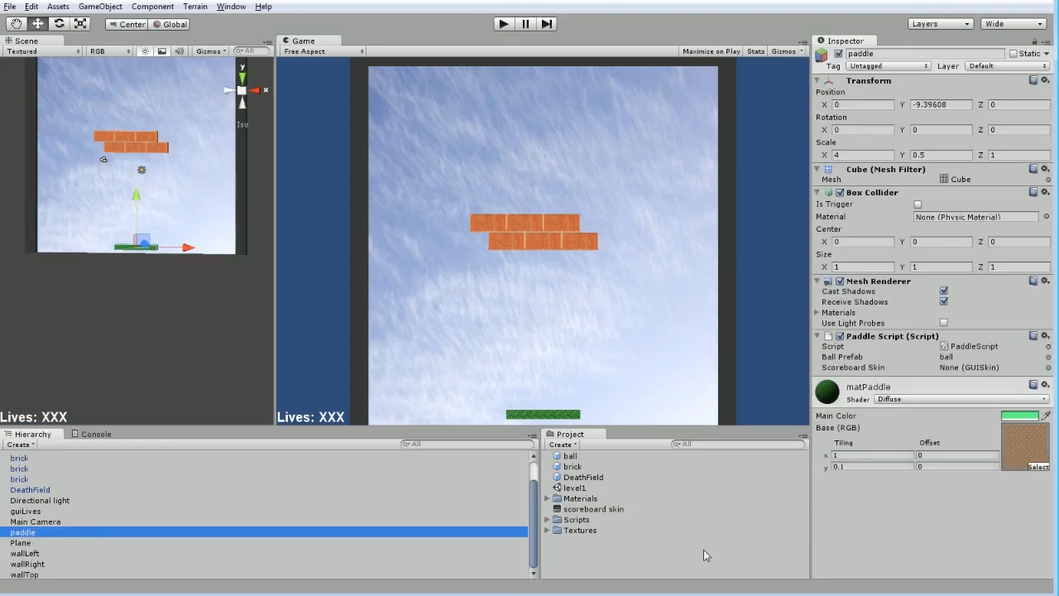
mouse_move(918, 377)
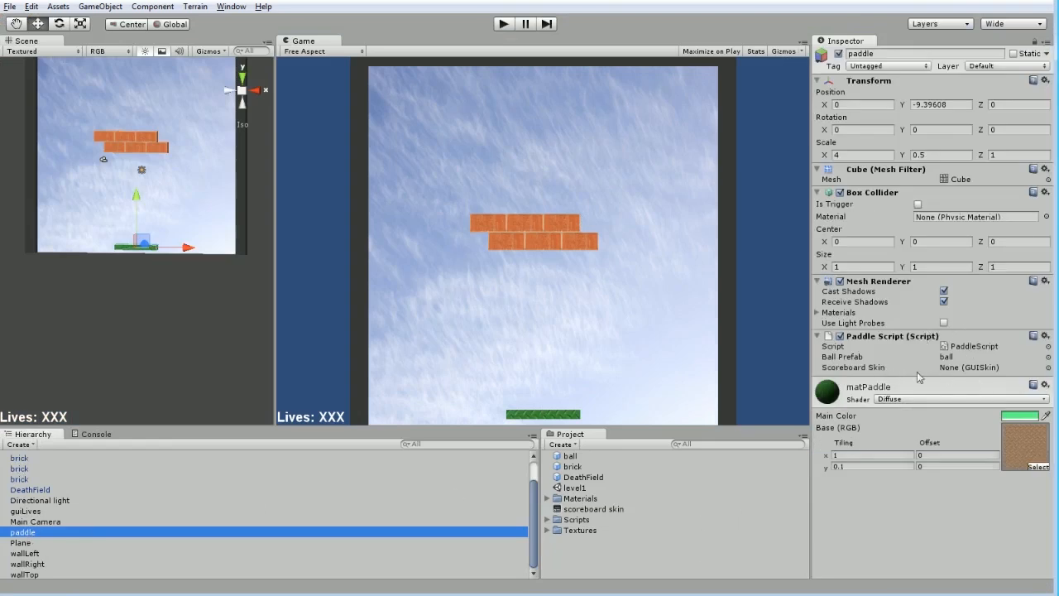
left_click(993, 368)
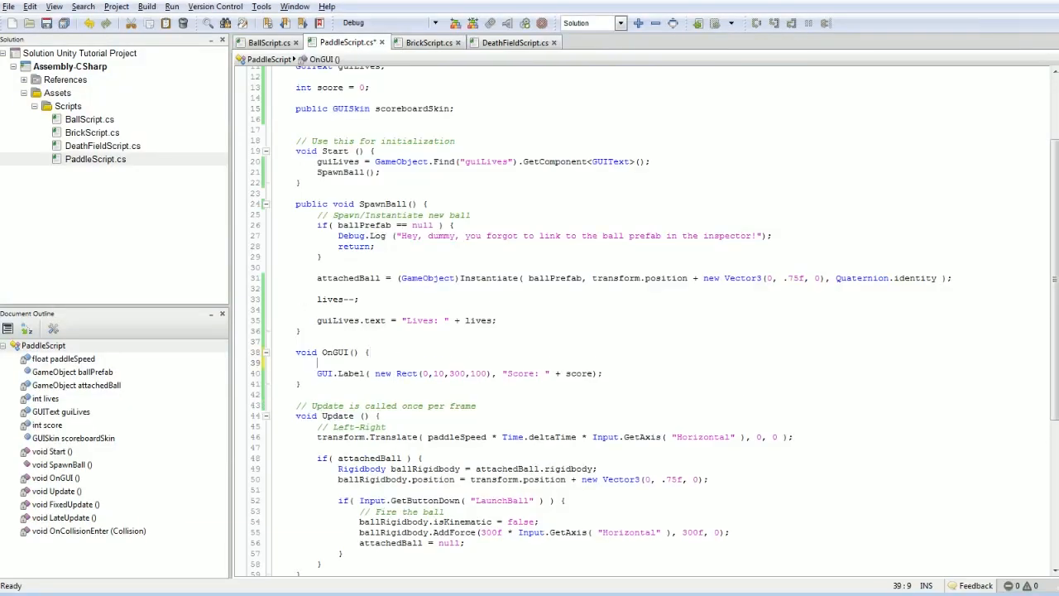
- Add 'GUI.skin = scoreboardSkin;' at the start of OnGUI
type("GUI.skin =")
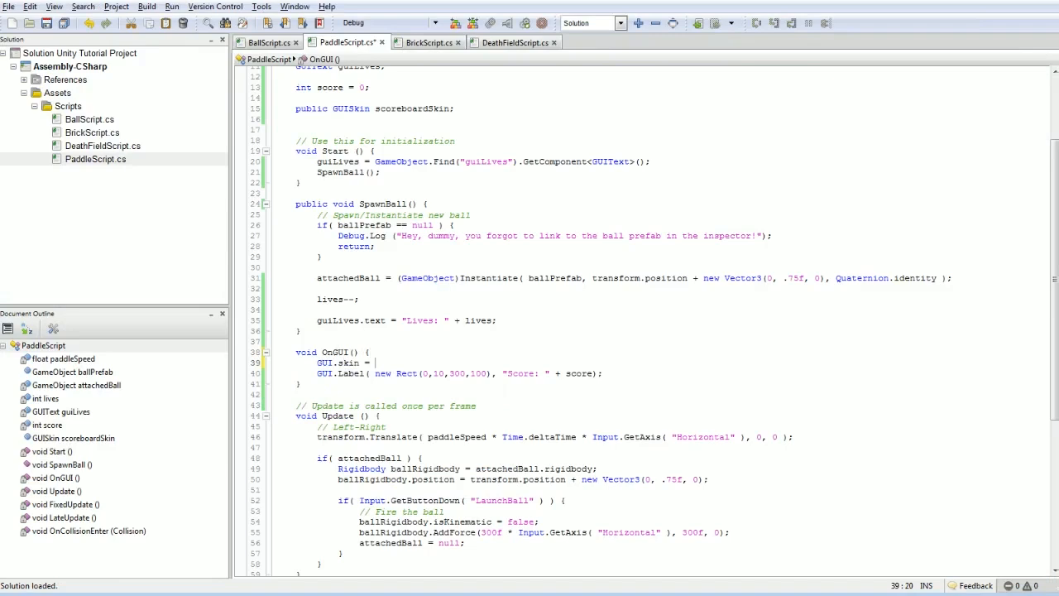
type("scoreboardSkin;")
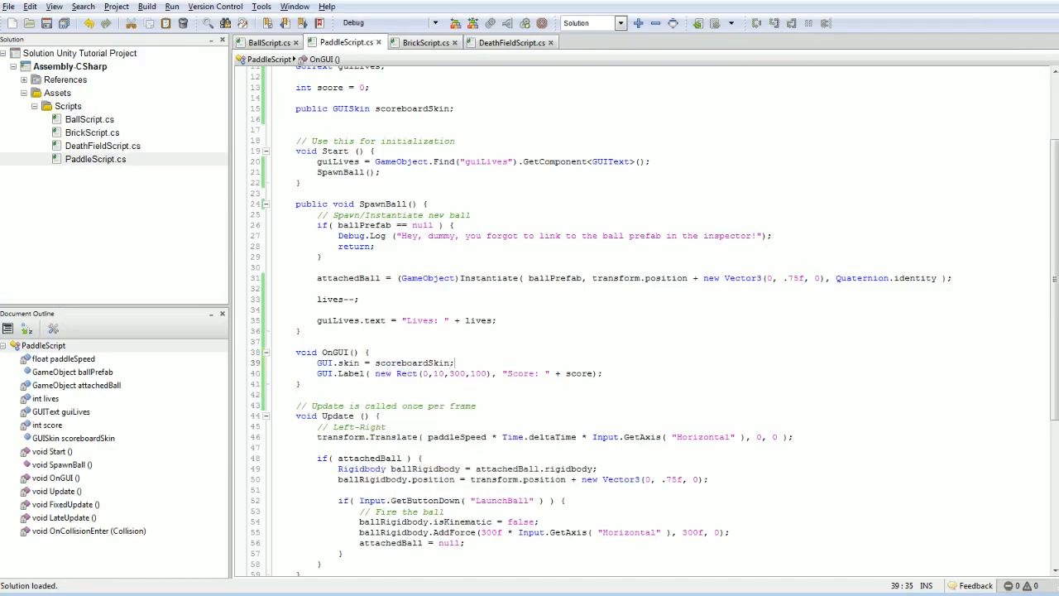
left_click(503, 24)
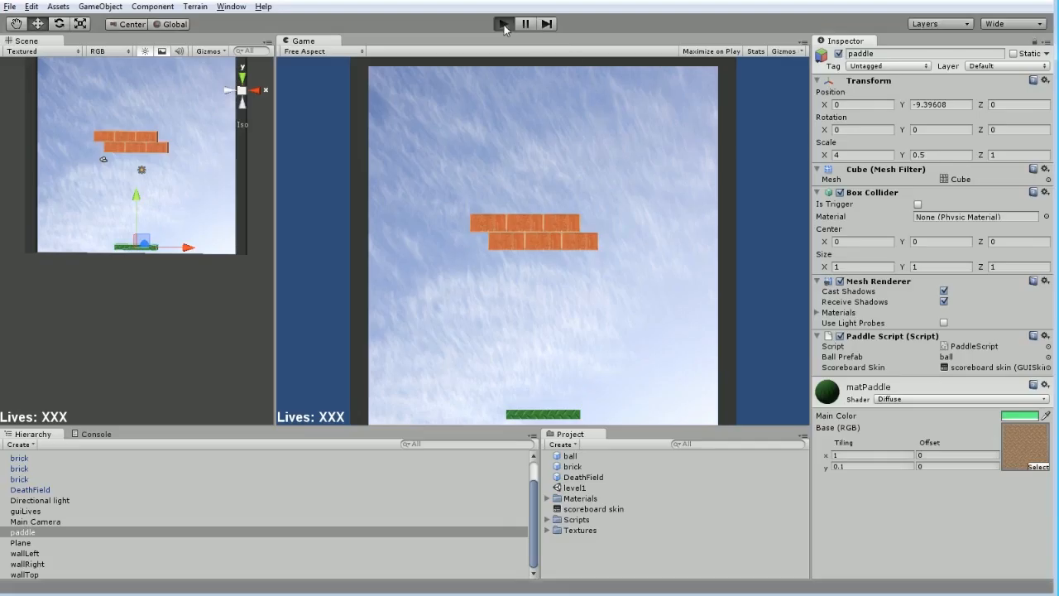
- Set the scoreboard skin's Label font to Arial and run the game showing Score: 0
left_click(503, 24)
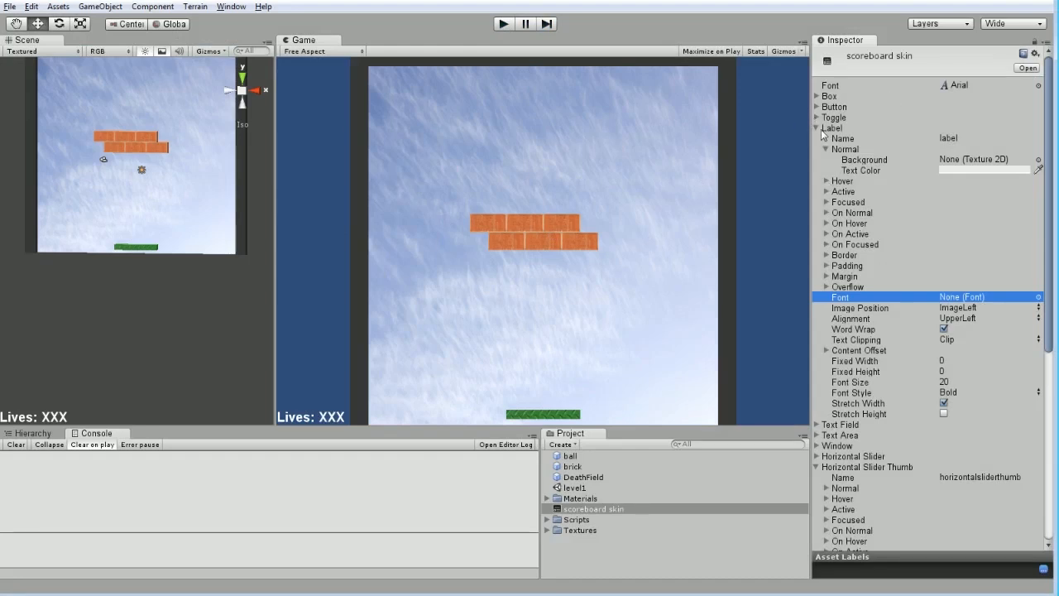
left_click(817, 127)
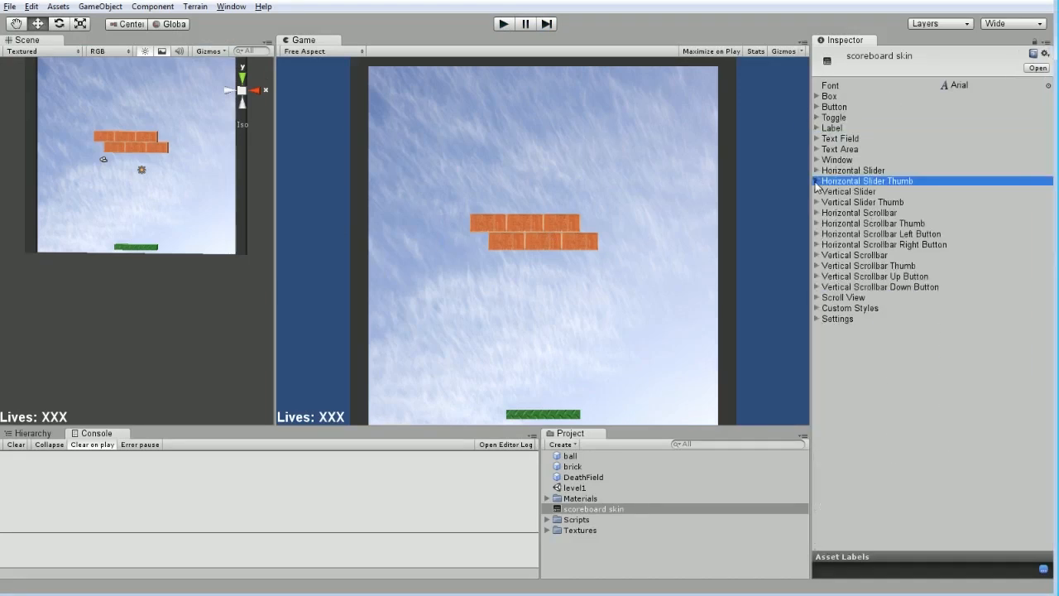
left_click(830, 85)
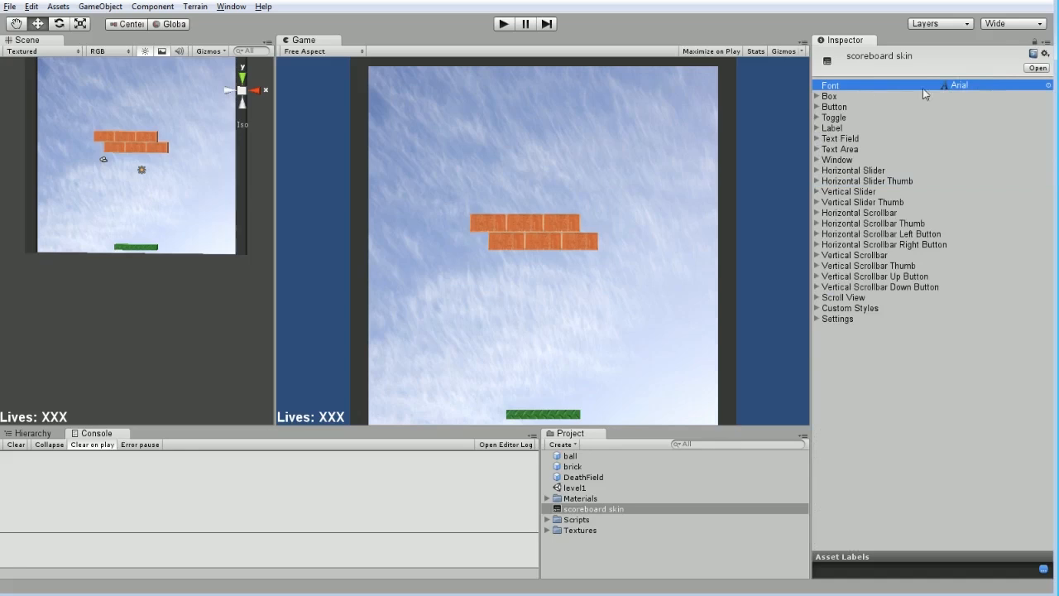
mouse_move(815, 132)
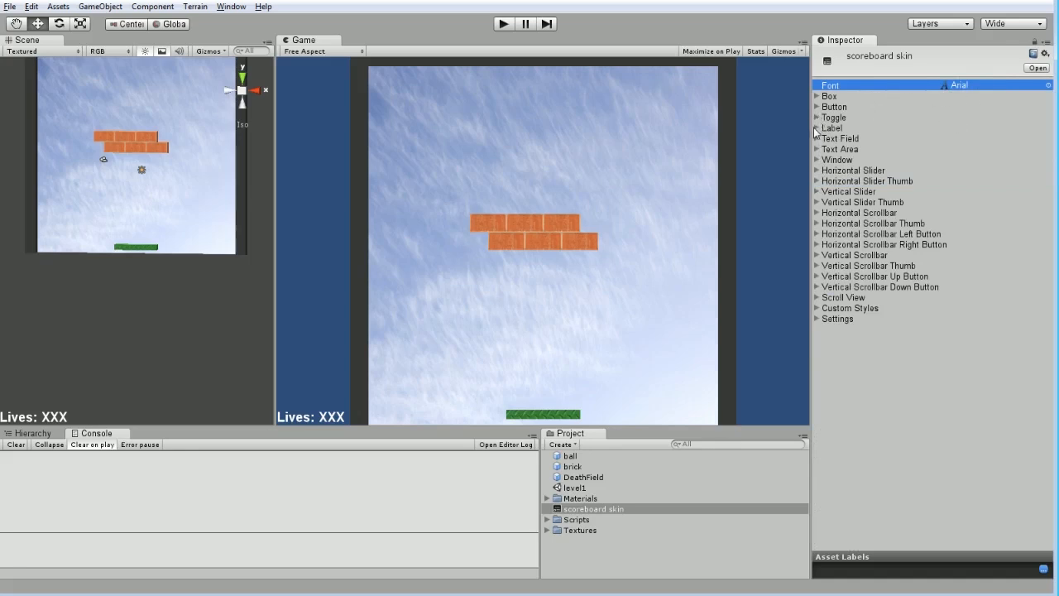
left_click(818, 127)
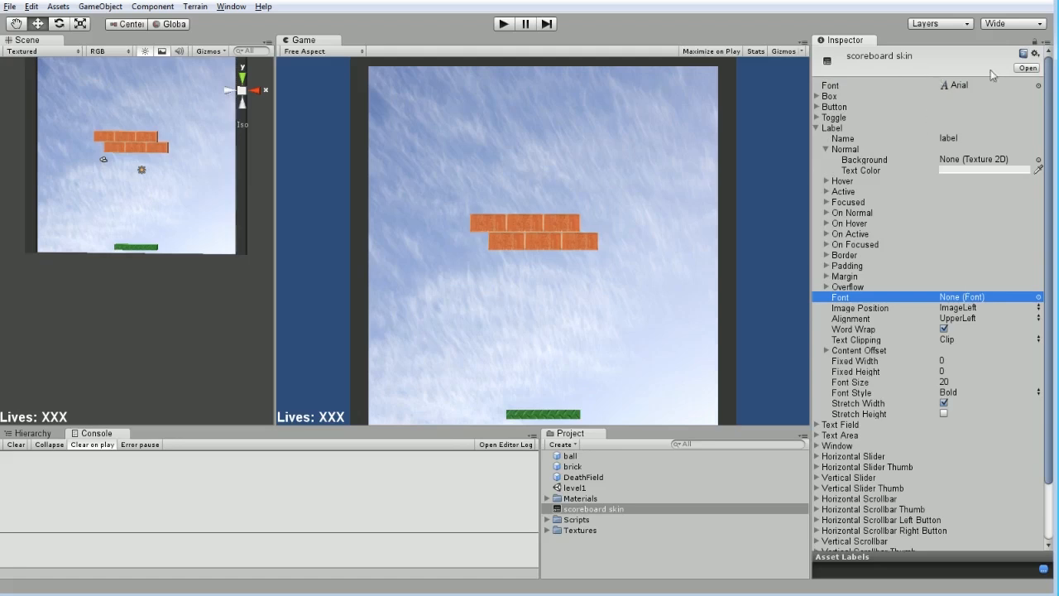
mouse_move(1029, 301)
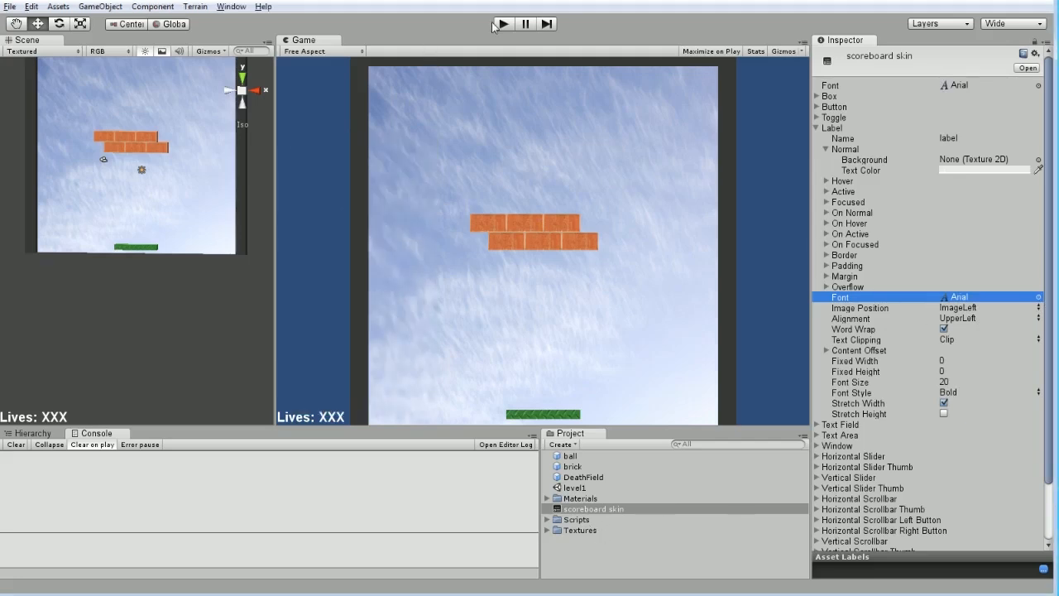
left_click(503, 23)
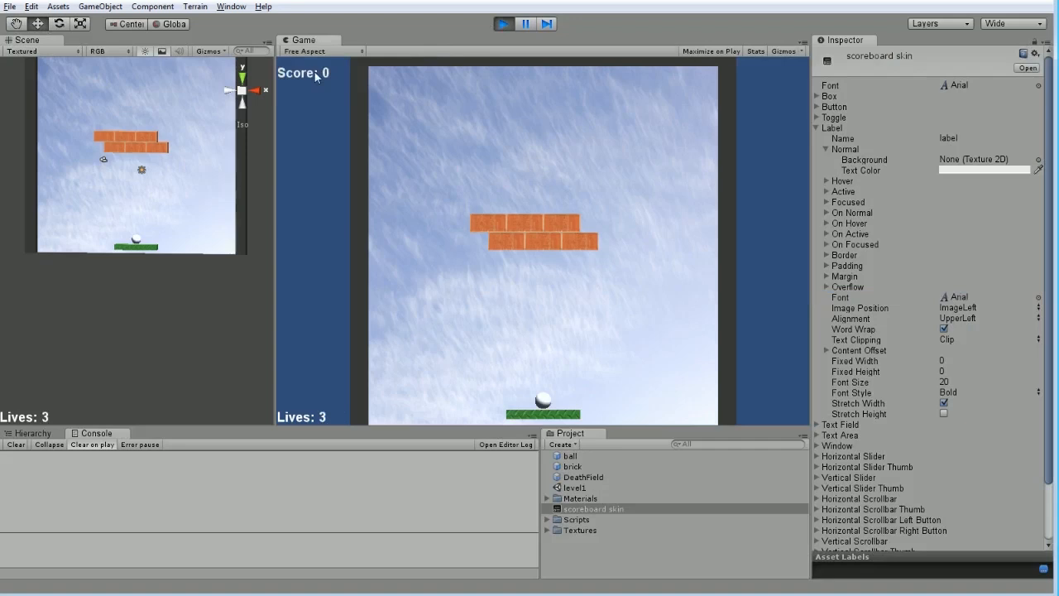
mouse_move(310, 97)
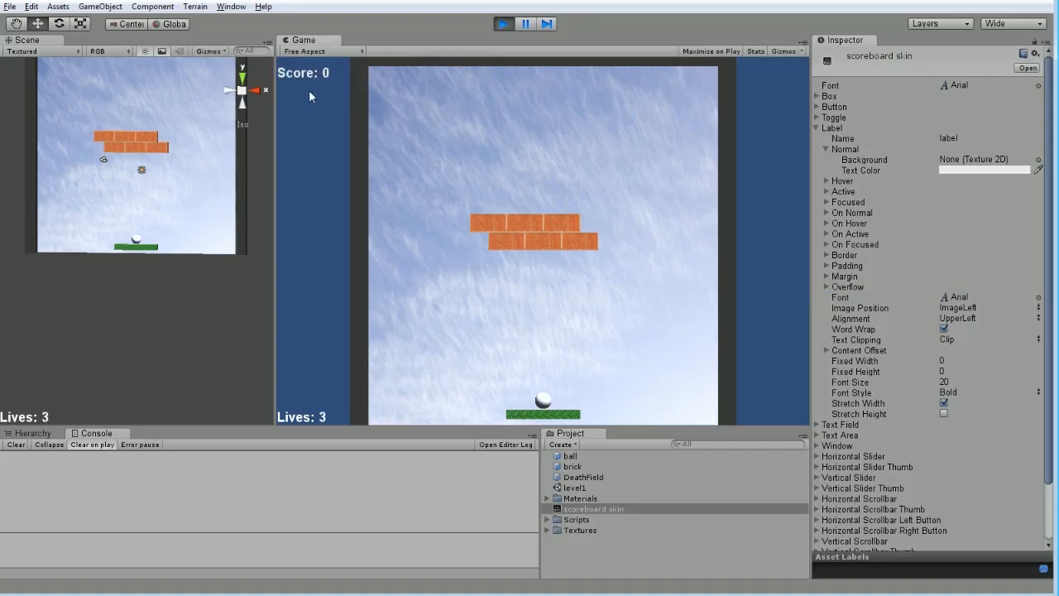
mouse_move(569, 31)
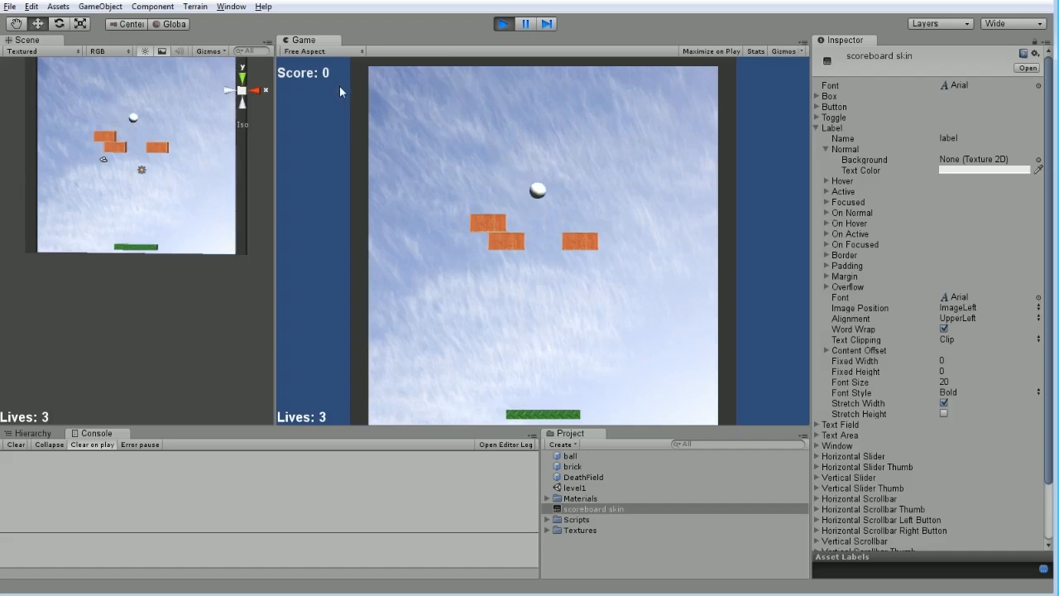
- Run the breakout game, watch bricks break while the score stays 0, then stop it
left_click(100, 7)
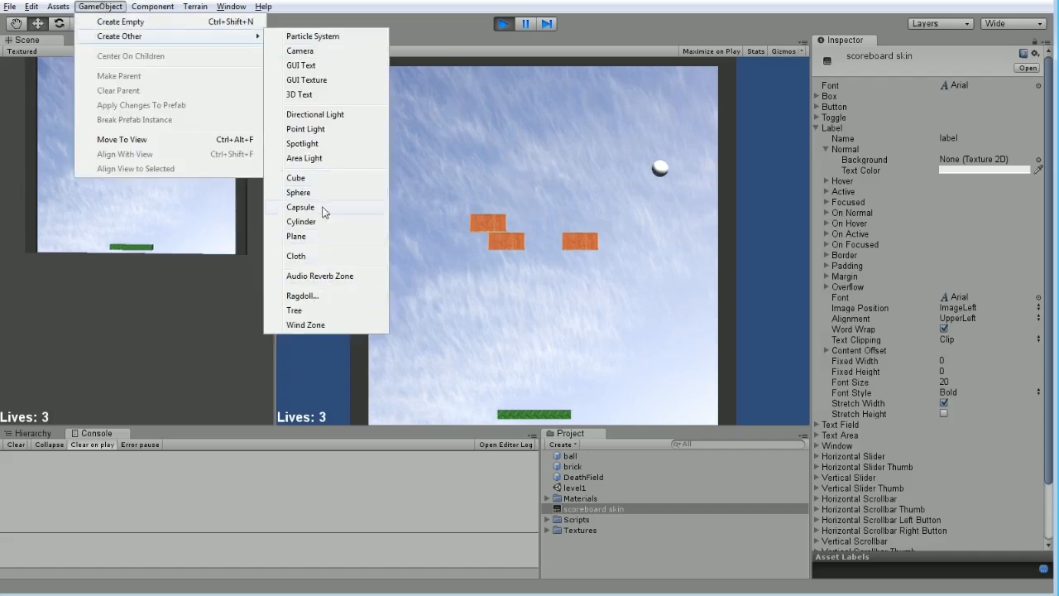
mouse_move(640, 29)
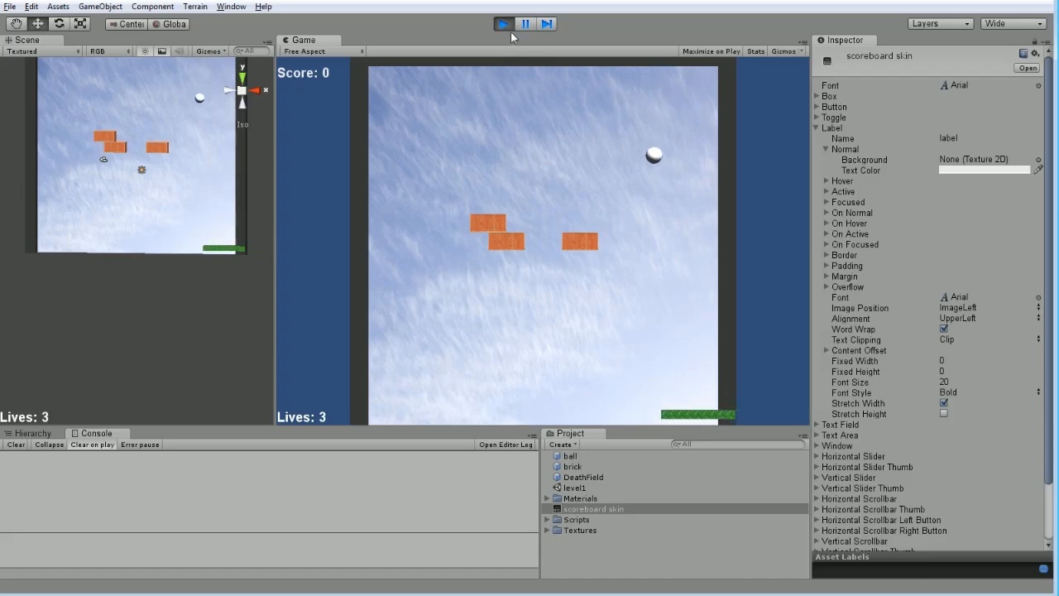
left_click(503, 23)
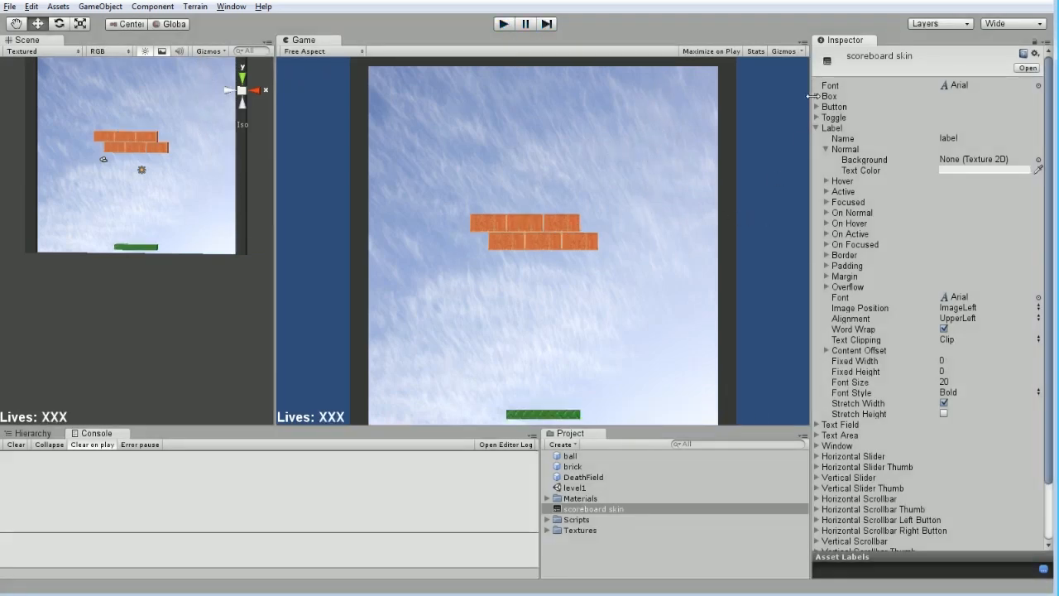
left_click(825, 127)
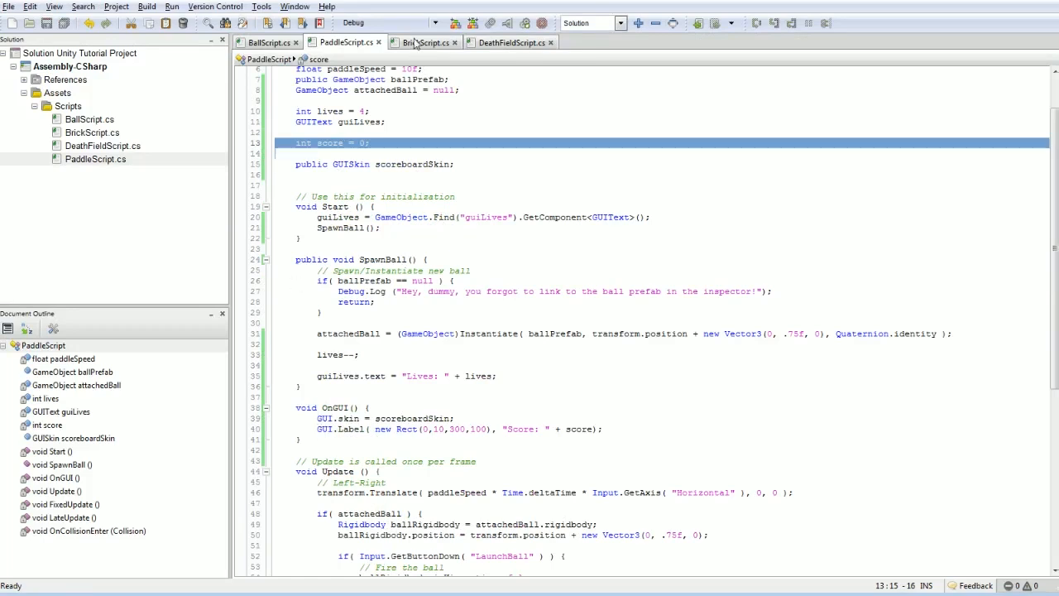
- In BrickScript, add GameObject.Find("paddle").GetComponent<PaddleScript>().AddPoint after the Destroy line
left_click(426, 42)
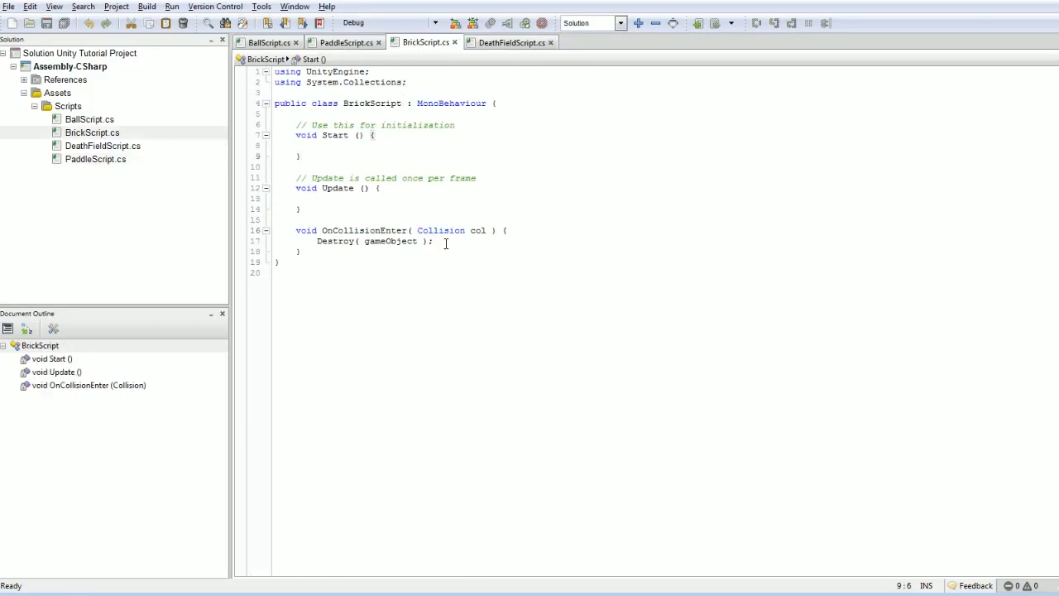
left_click(424, 230)
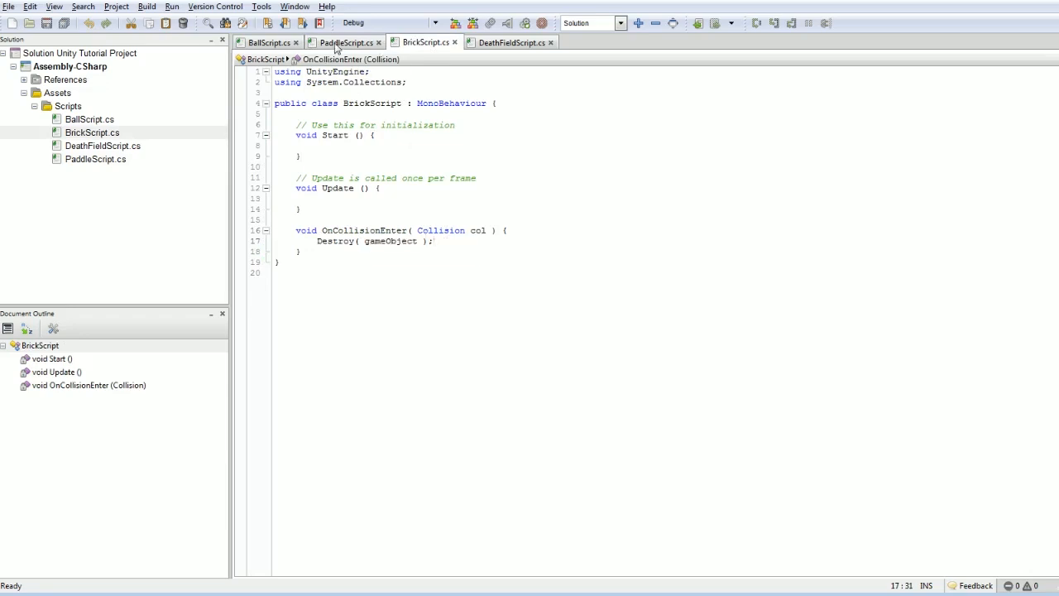
mouse_move(498, 177)
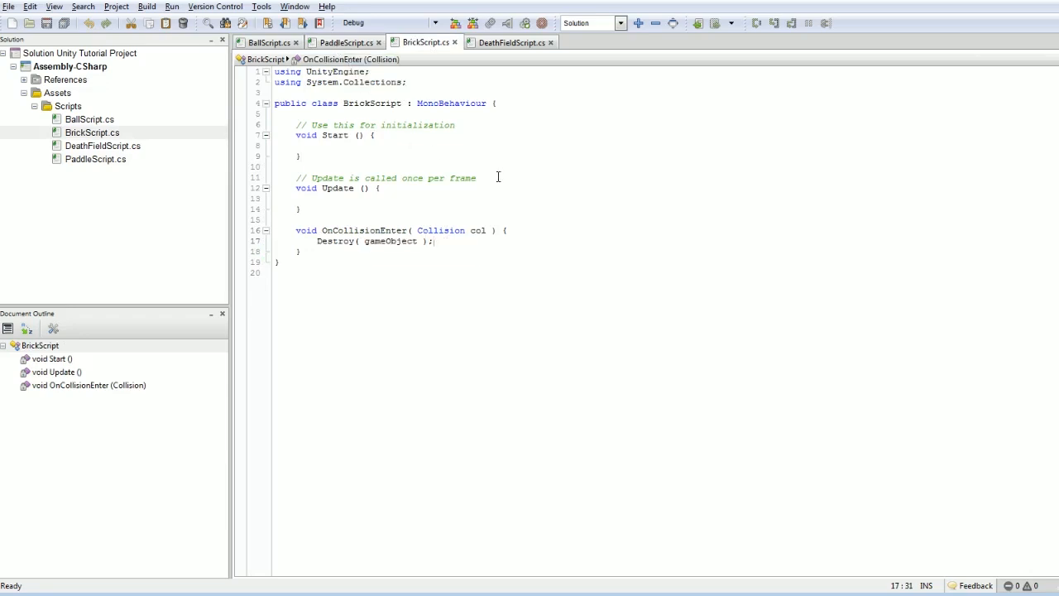
type("GameObject.Find (\"paddle\");")
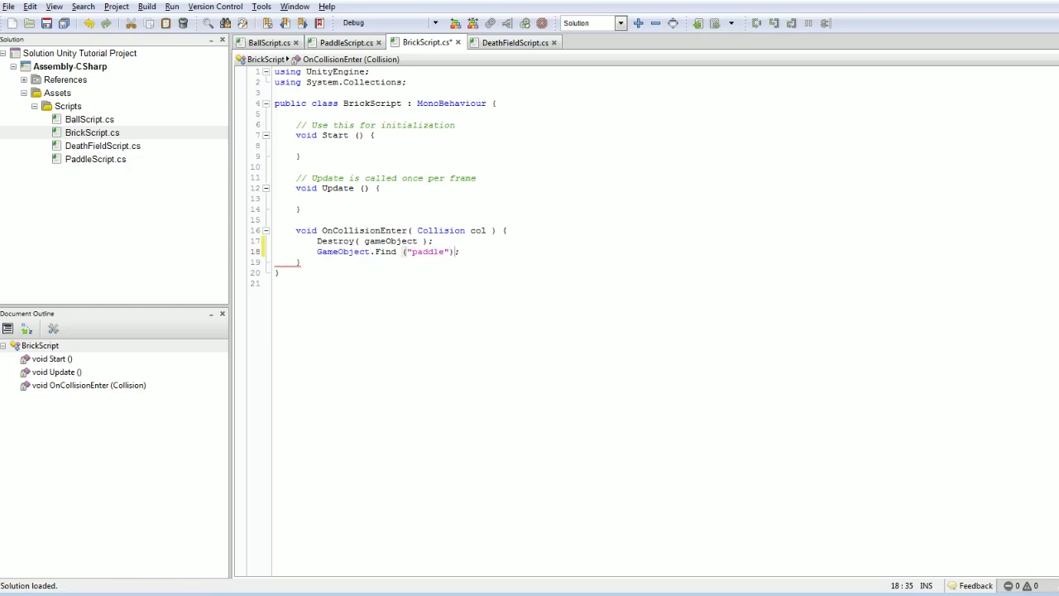
type(".GetComponent")
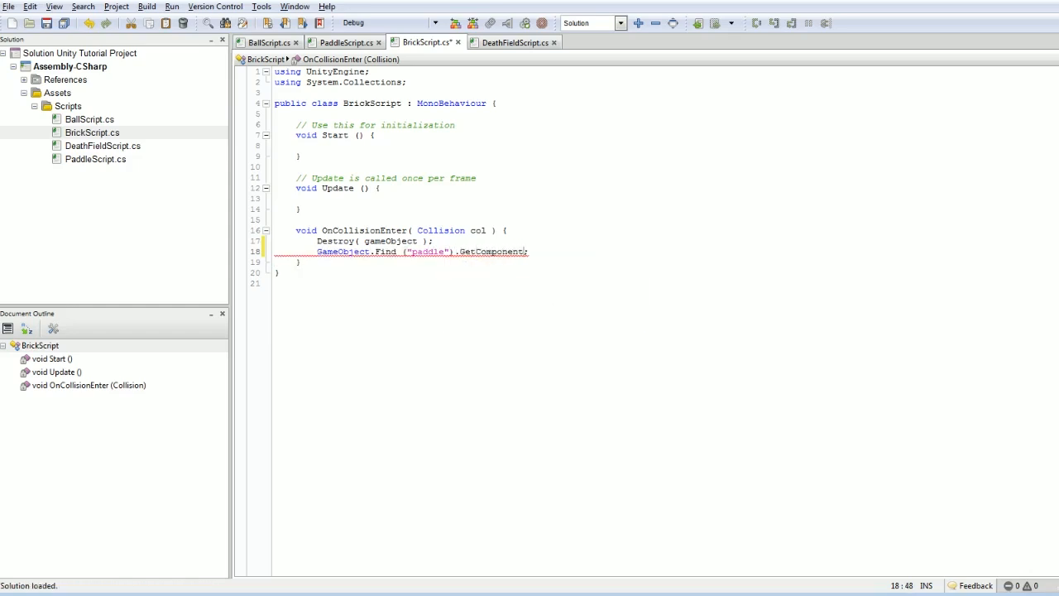
type("<PaddleScript>(")
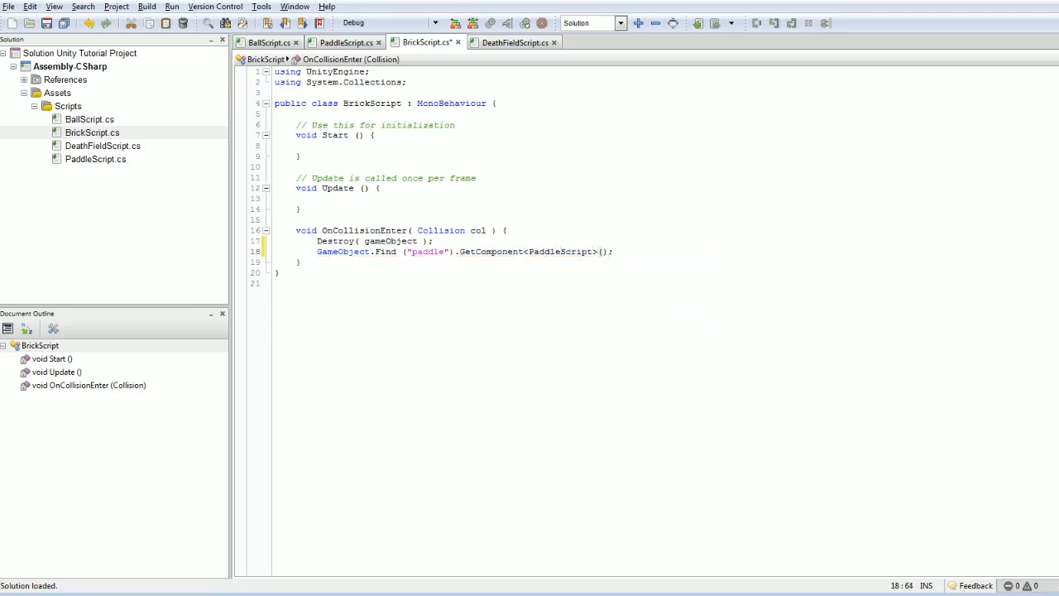
type(".AddPoint(1")
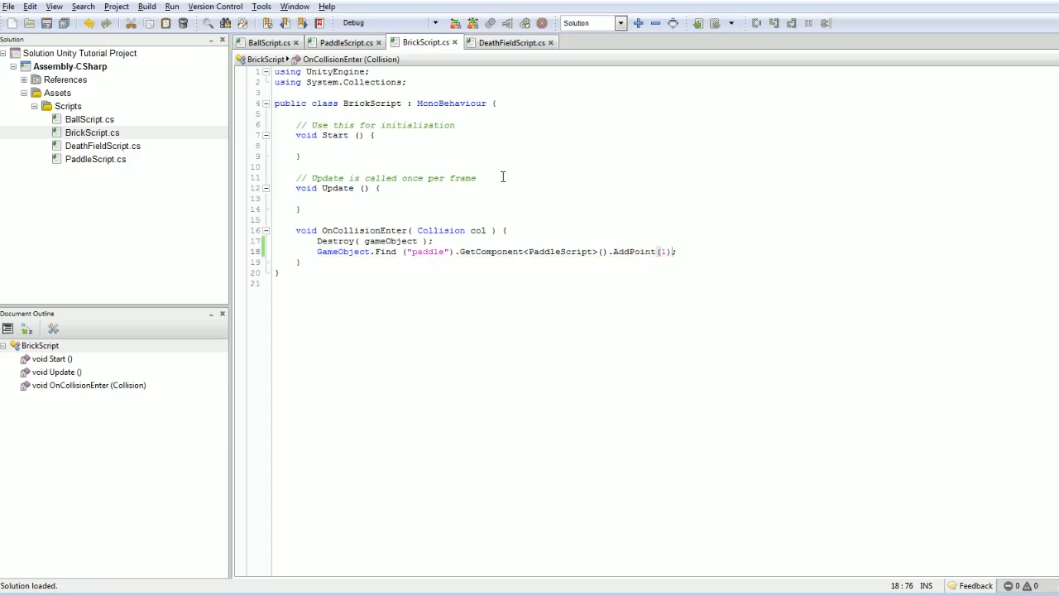
- Declare public int pointValue = 1 and pass pointValue to AddPoint
type("public pointValue")
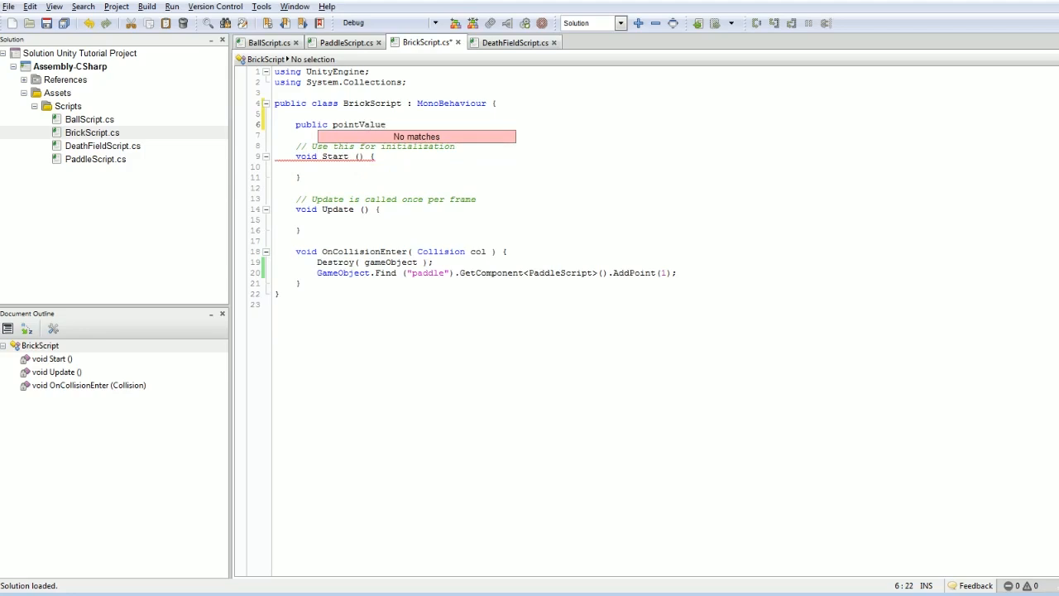
type("int")
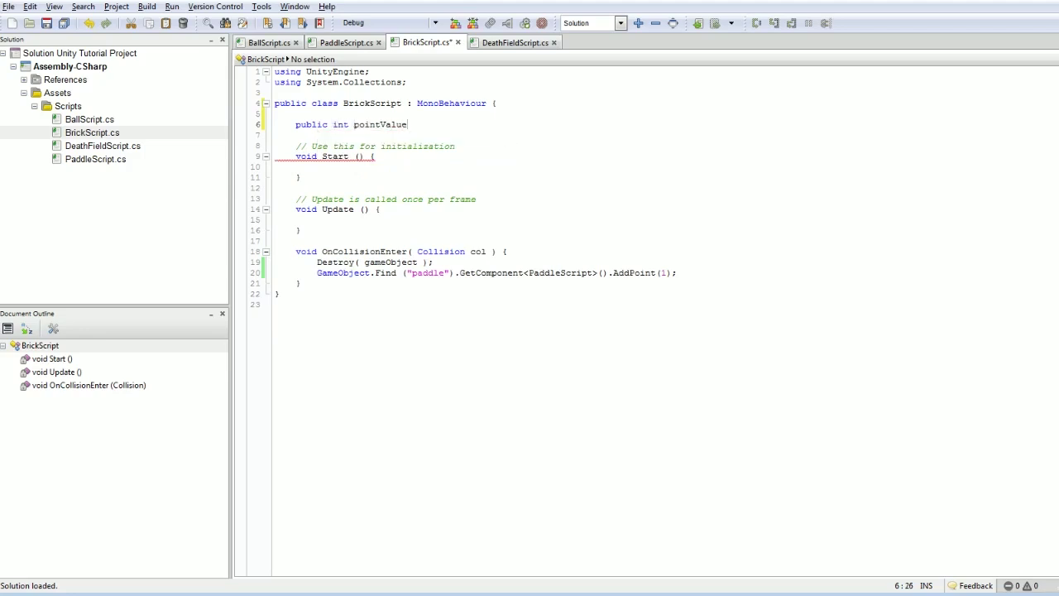
type("= 1;")
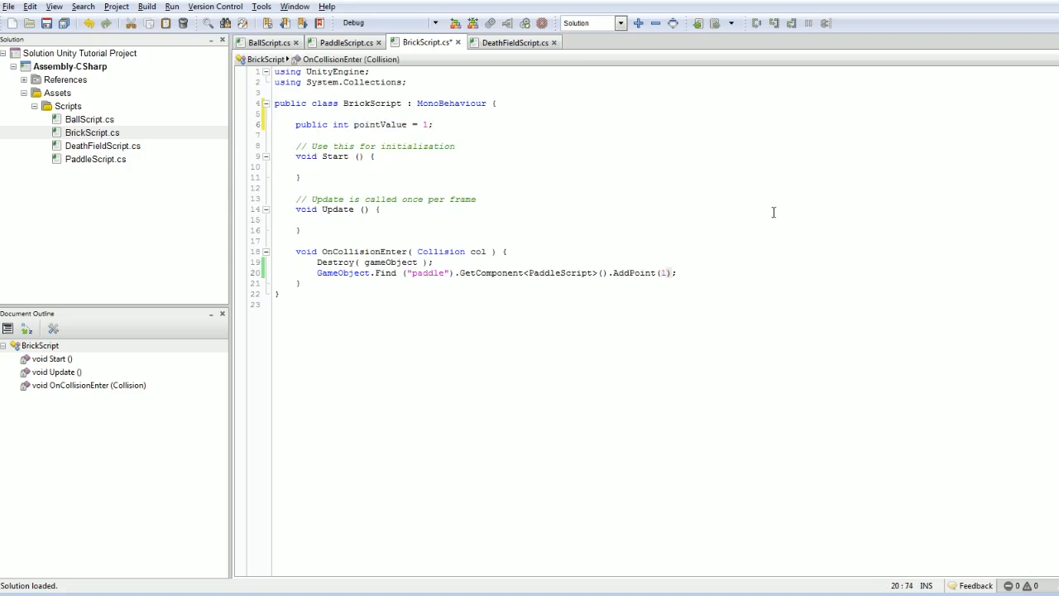
type("pointValue")
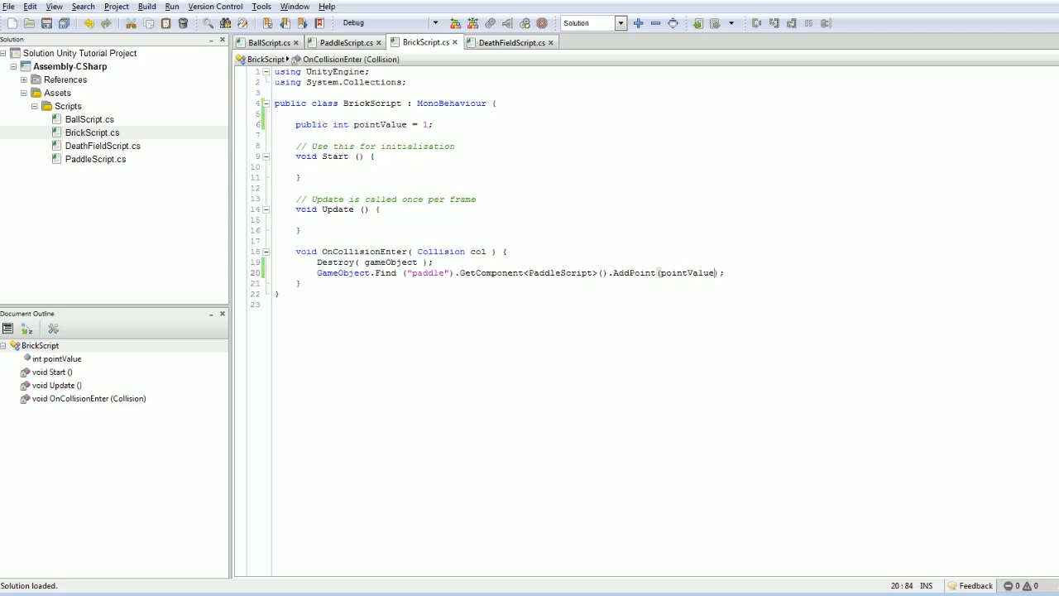
- Write 'public void AddPoint(int v) { score += v; }' in PaddleScript, then return to Unity
left_click(345, 42)
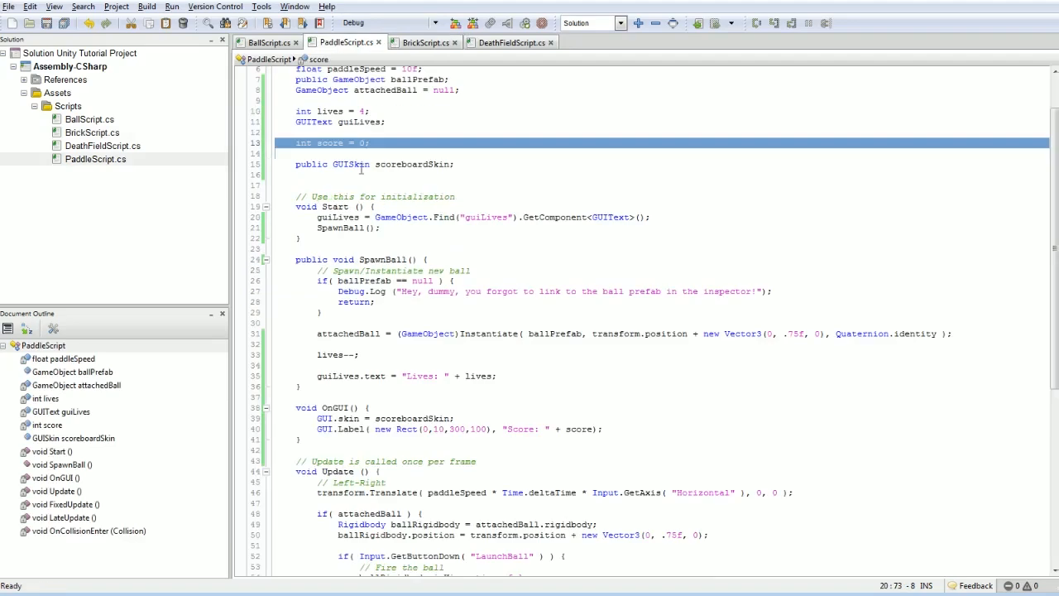
type("public void")
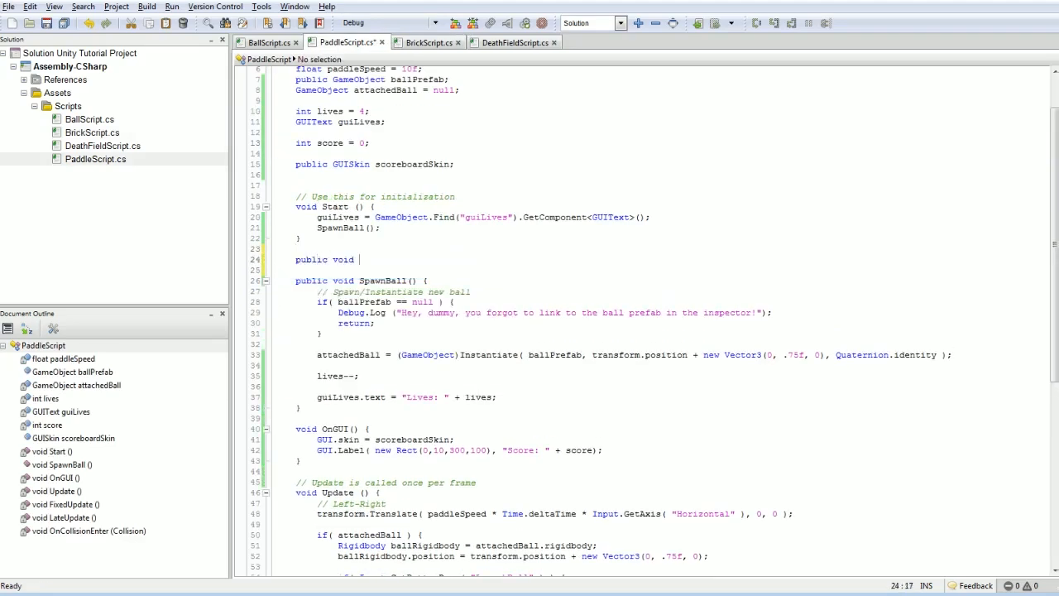
type("AddPoint(int")
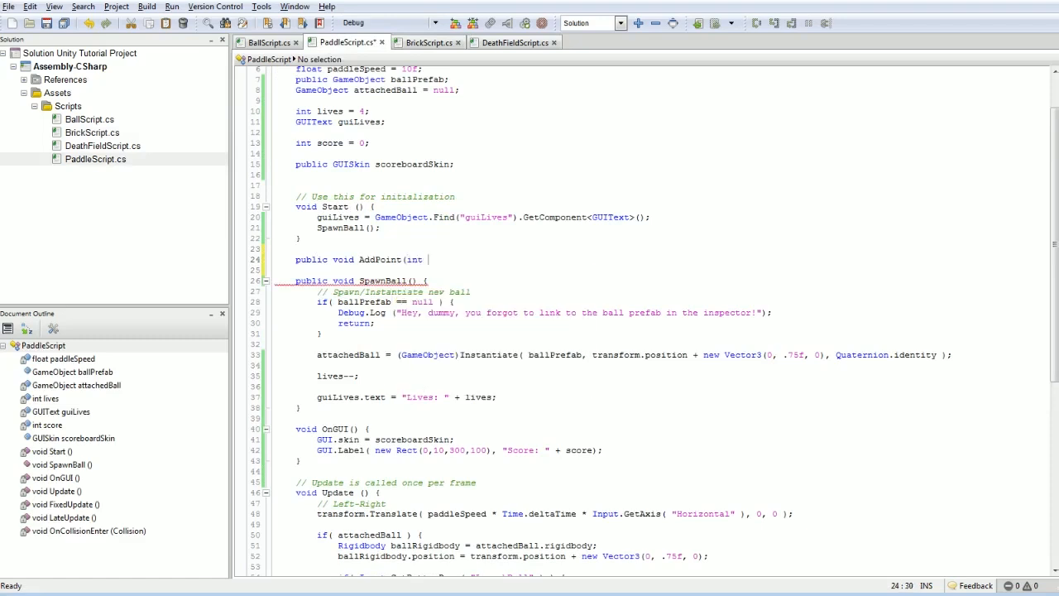
type("v) {")
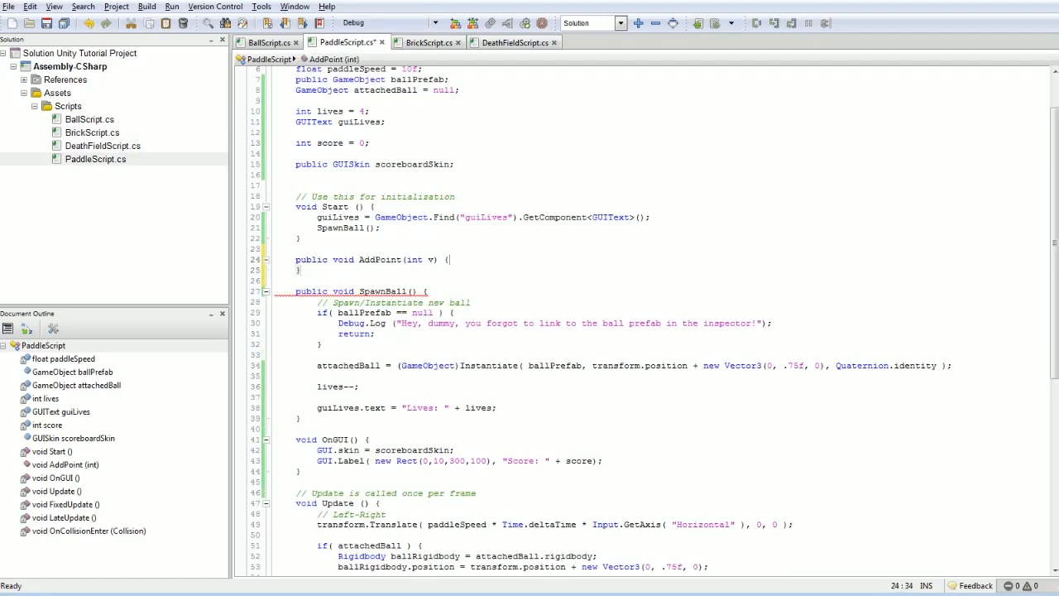
type("score +=")
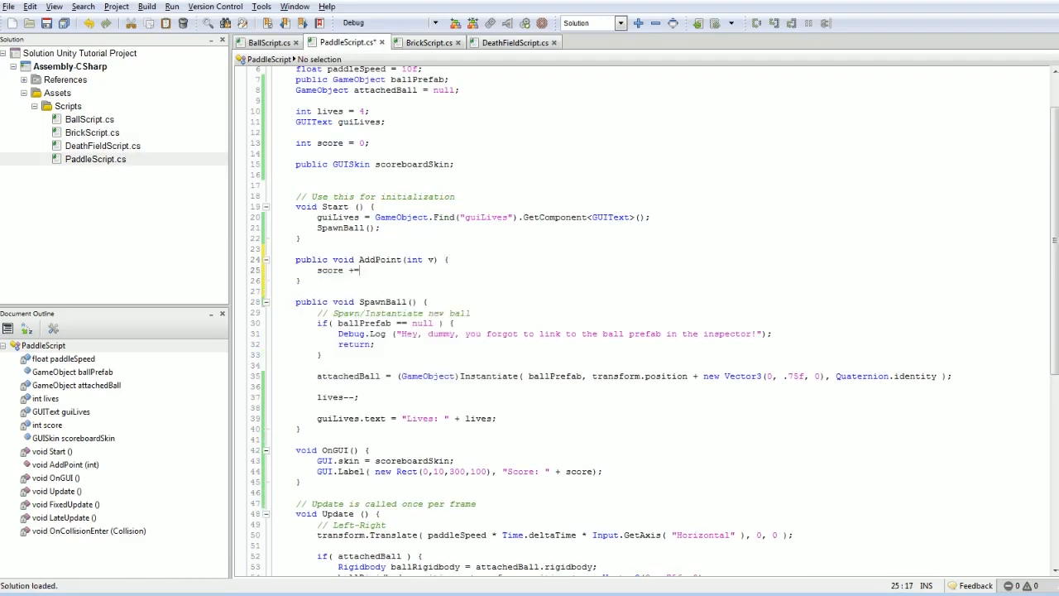
type("v;")
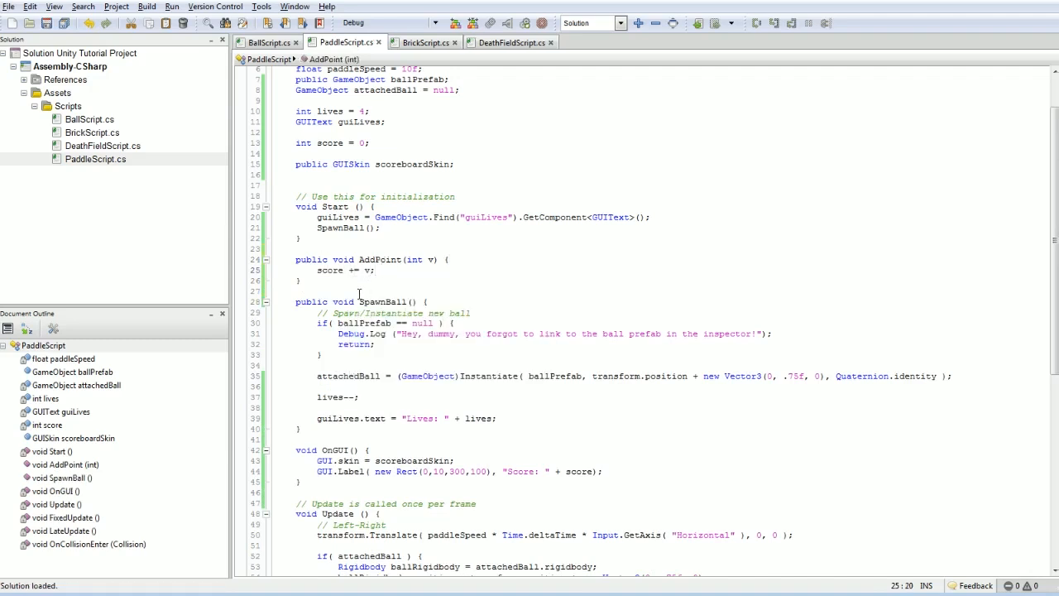
left_click(503, 24)
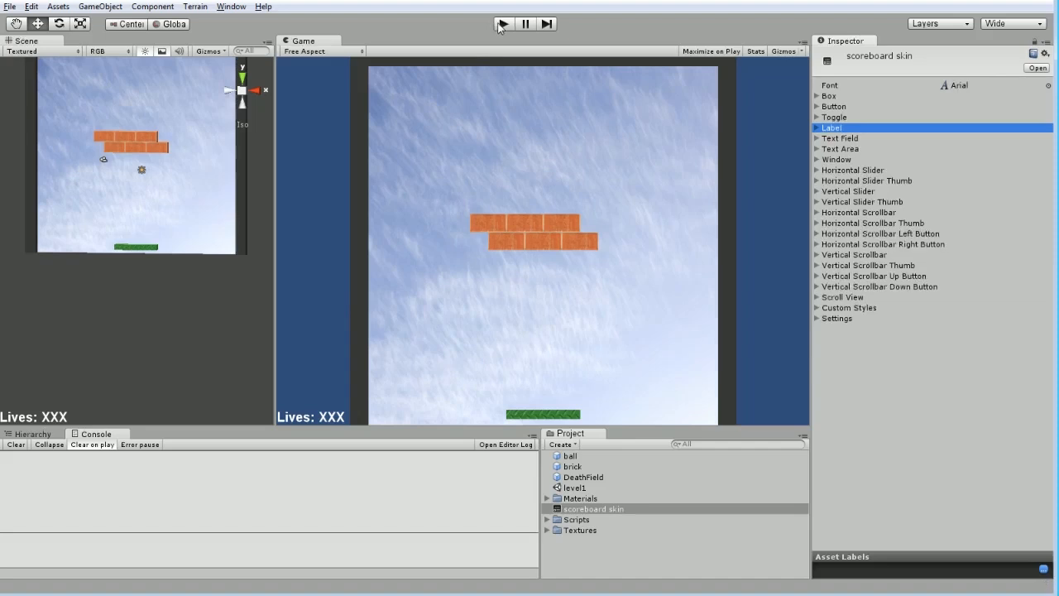
- Check the breakout scene in Unity's Game view, then go back to MonoDevelop
left_click(502, 23)
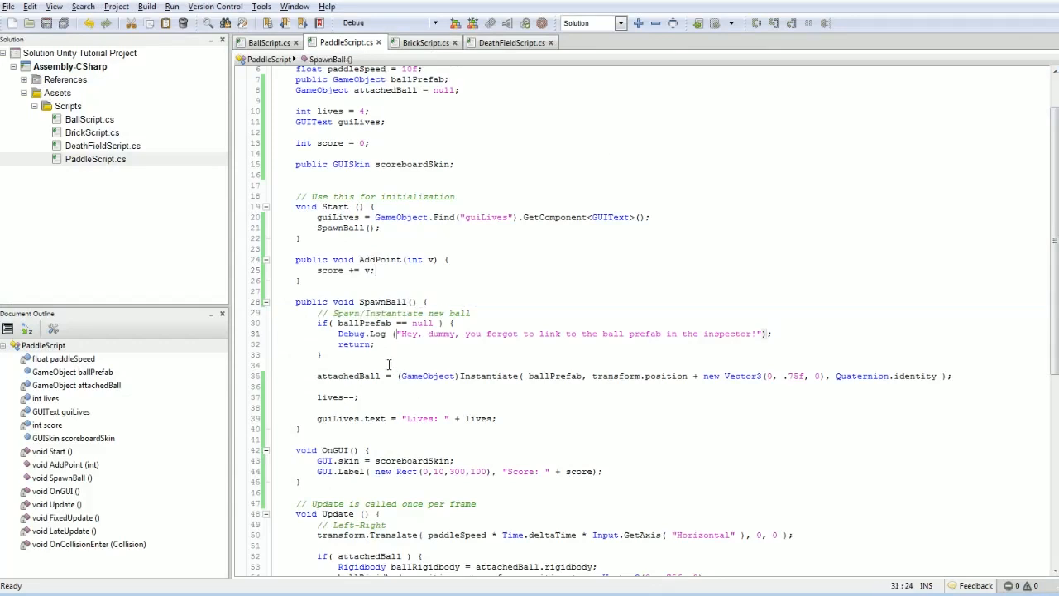
- Type 'if ( transform.position.x >' under transform.Translate in Update, then switch to Unity
scroll("down", 3)
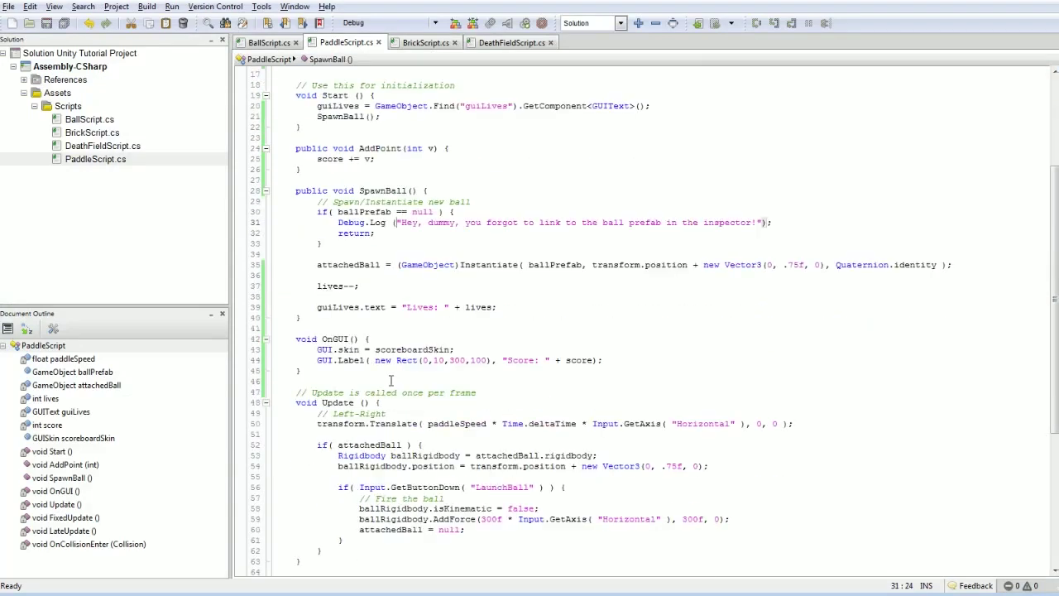
scroll("down", 3)
type("if")
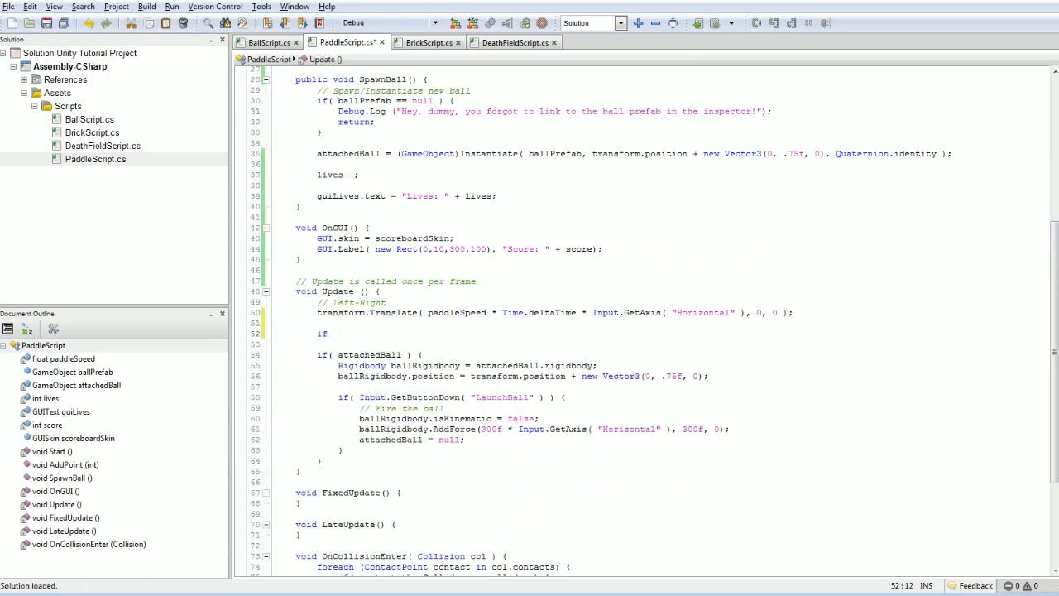
type("(")
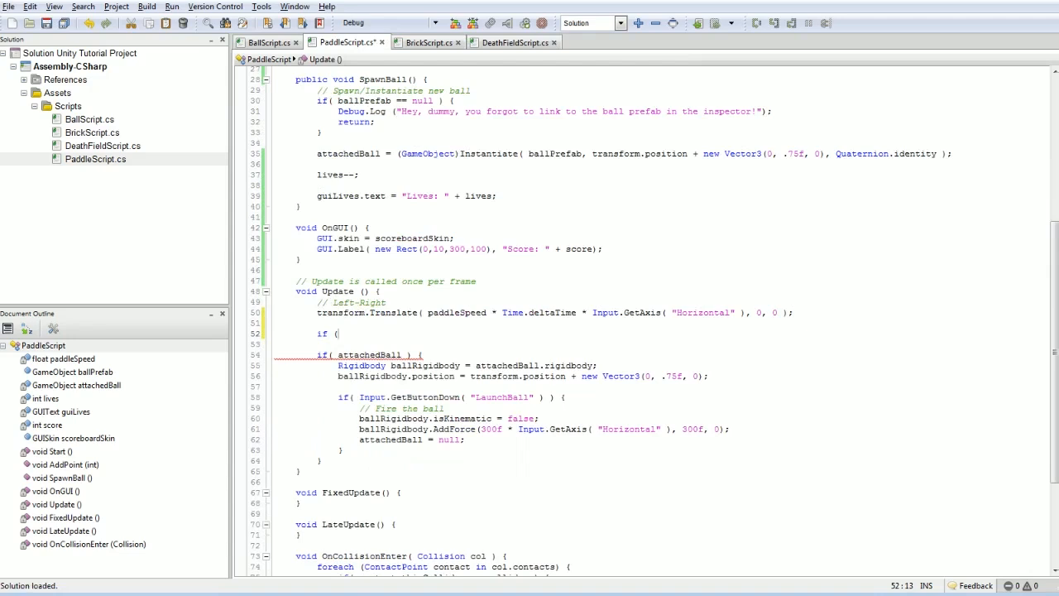
type("transform")
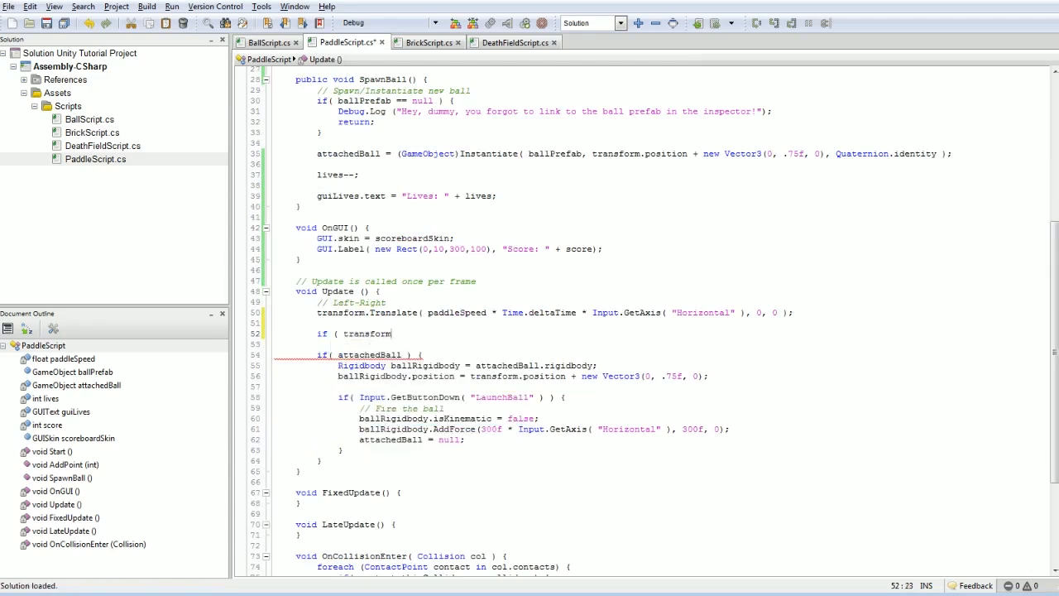
type(".position.x >")
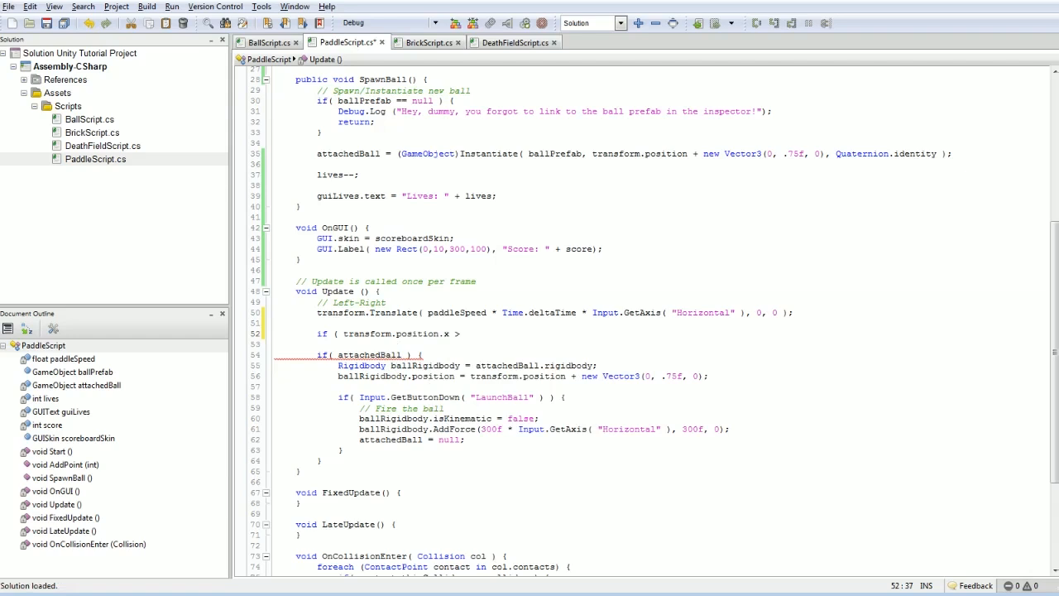
left_click(463, 333)
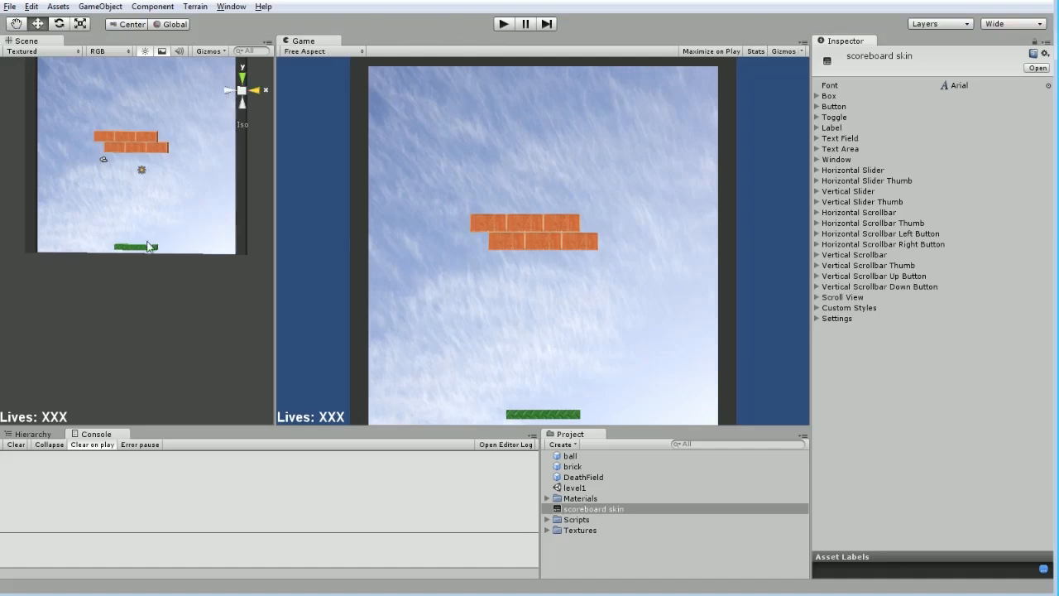
- Select the paddle to read its Transform x position of 0, then return to PaddleScript
left_click(147, 247)
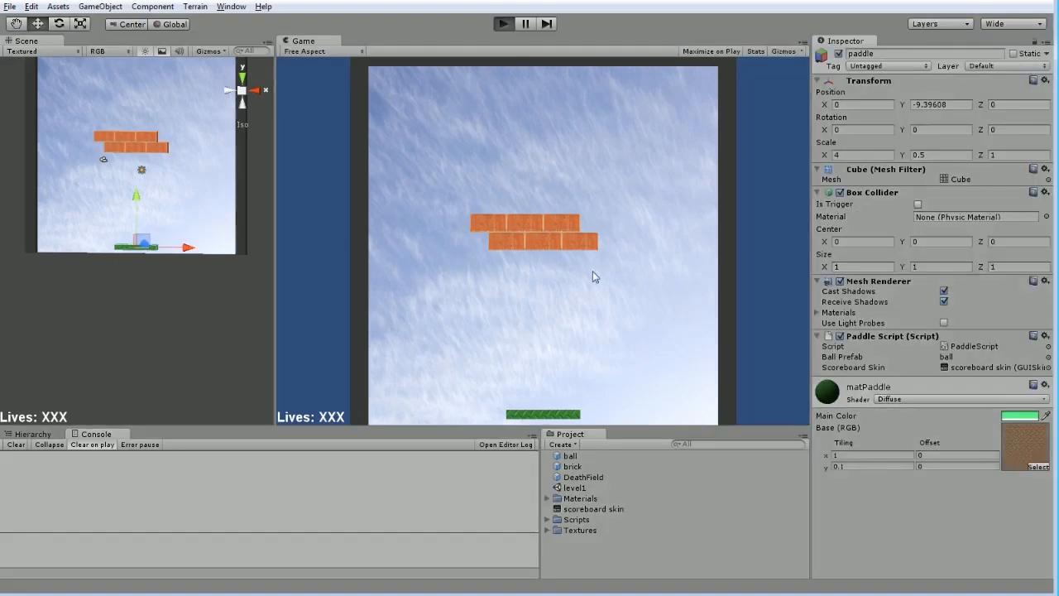
left_click(502, 23)
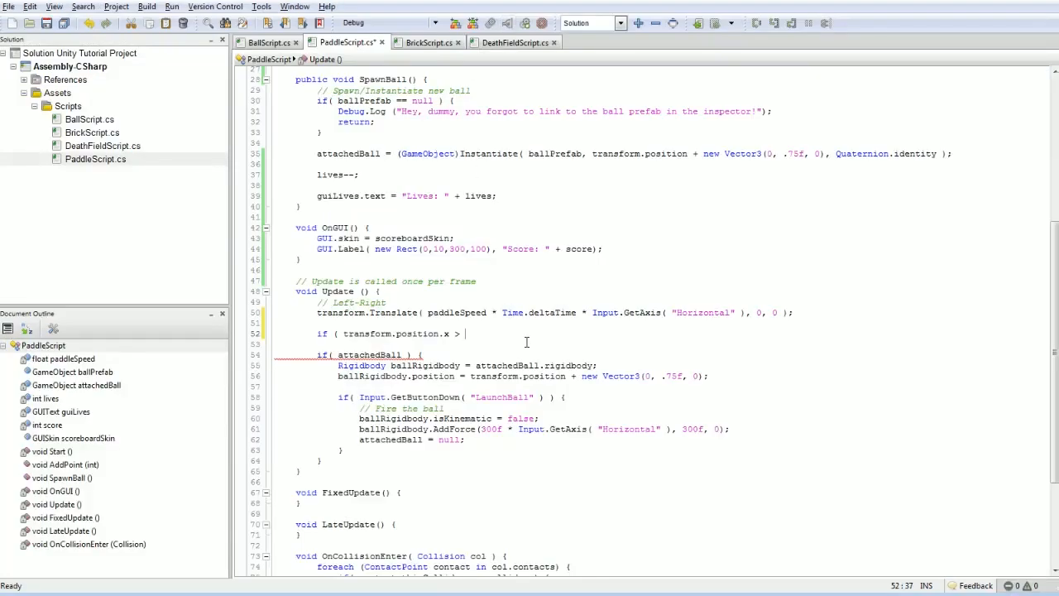
- Finish the check as x > 7.4f, resetting position to new Vector3(7.4f, transform.position.y, ...)
type("7.4 ) {")
type("transform.position =")
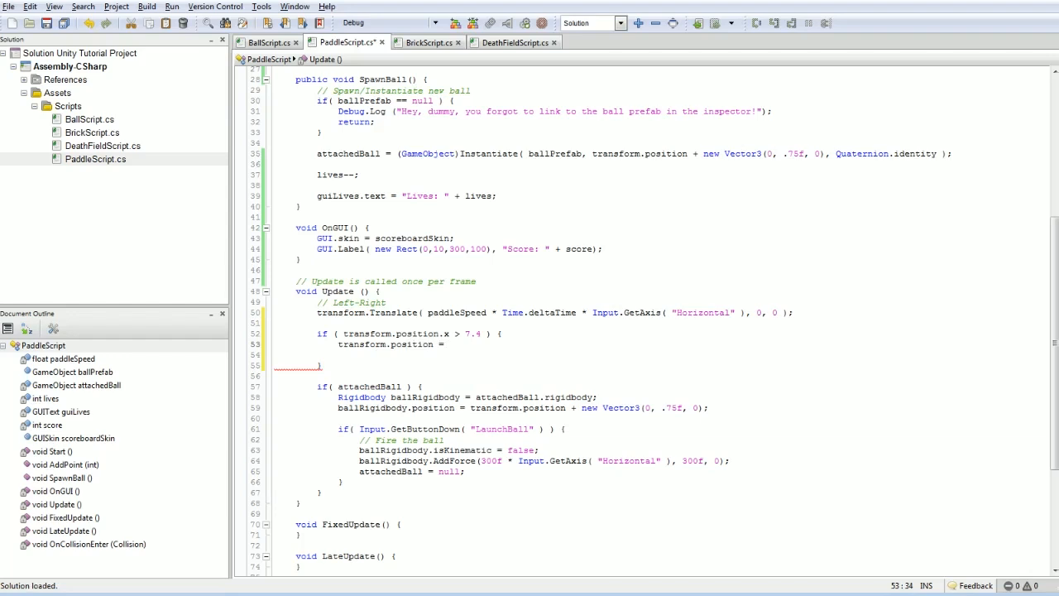
type("Vector3( );")
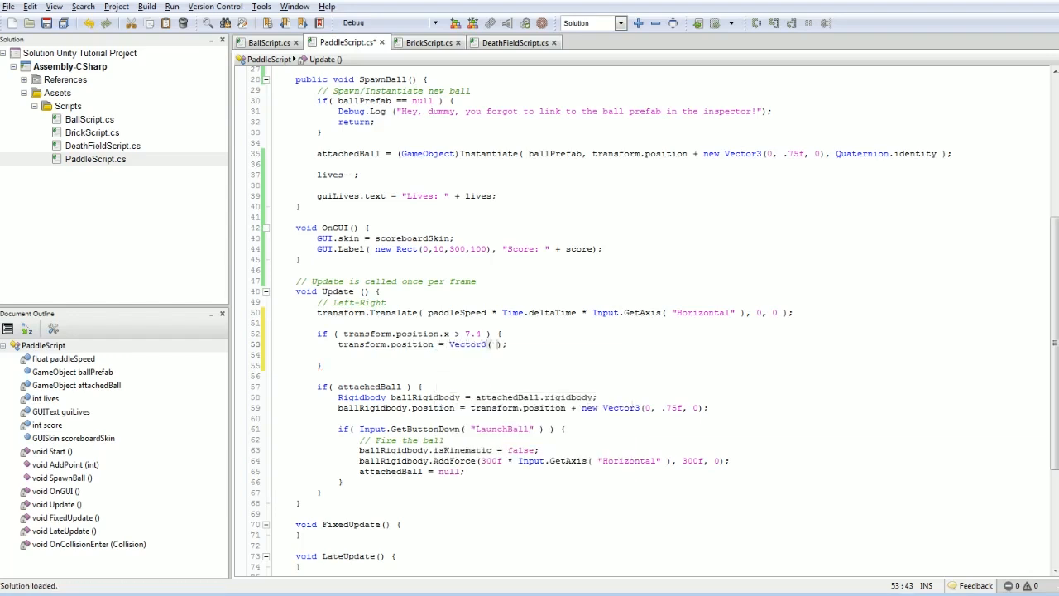
type("7.4f,")
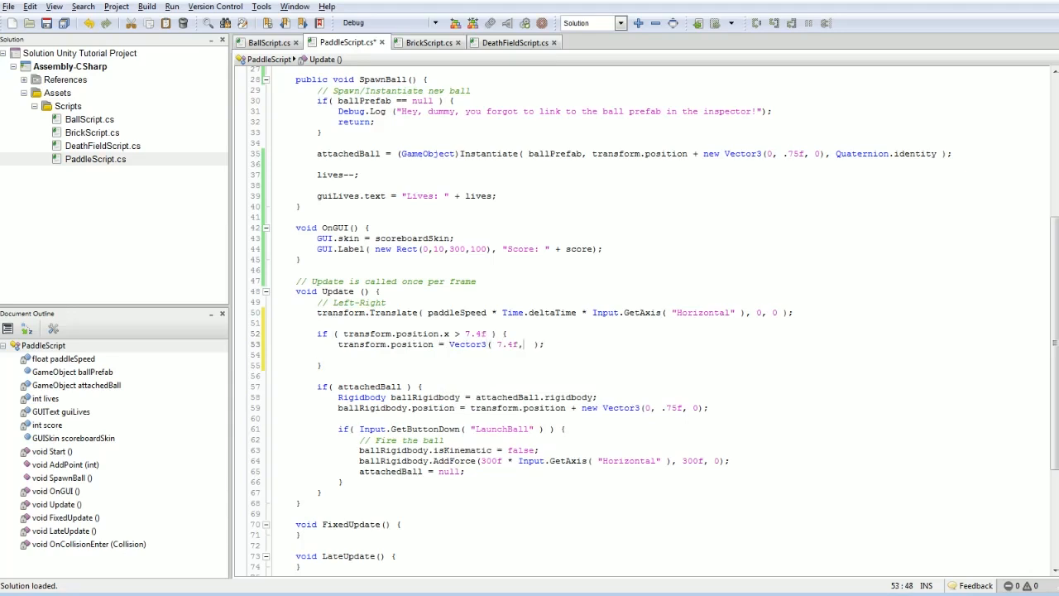
type("position.y,")
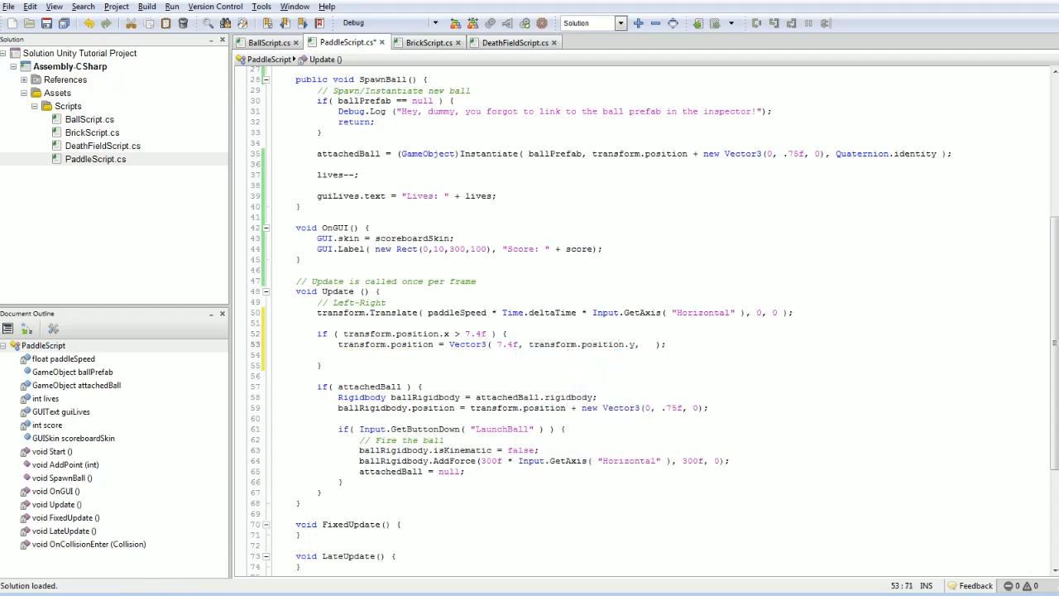
type("trans")
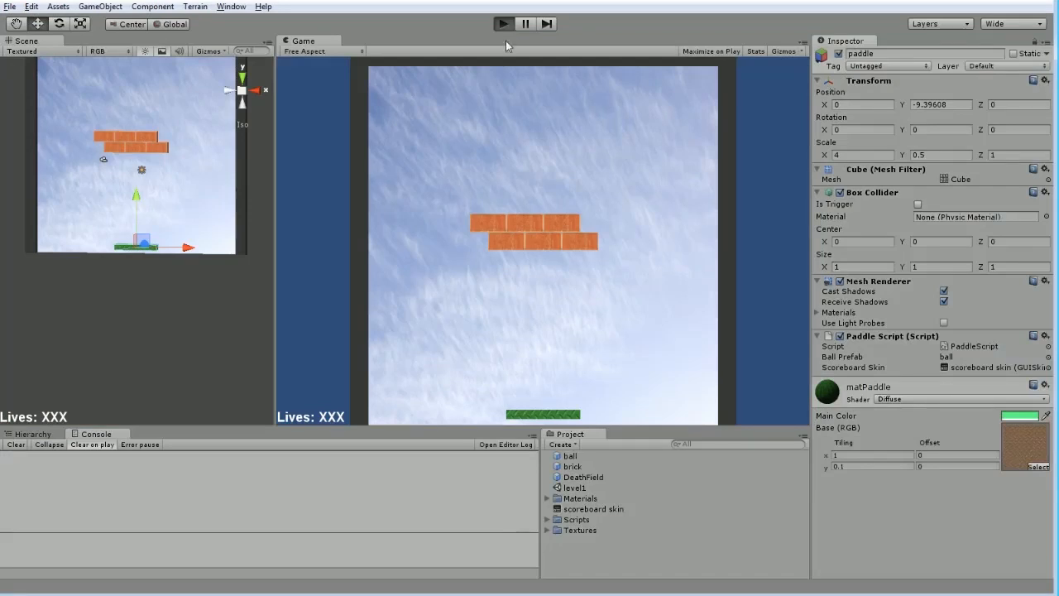
- Play the game to confirm the paddle stops at x 7.4, then return to MonoDevelop
left_click(502, 23)
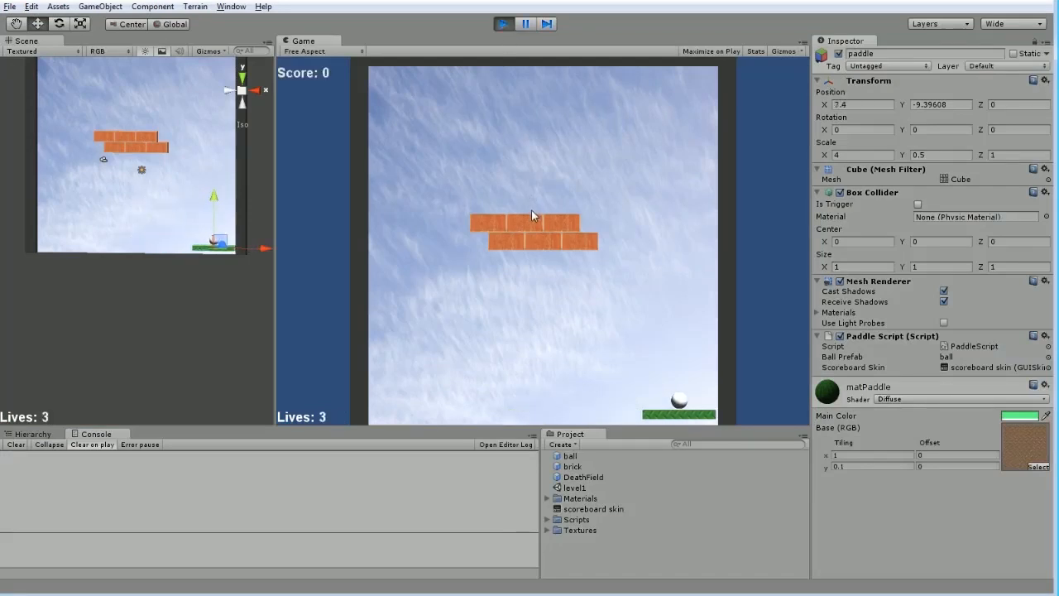
left_click(502, 23)
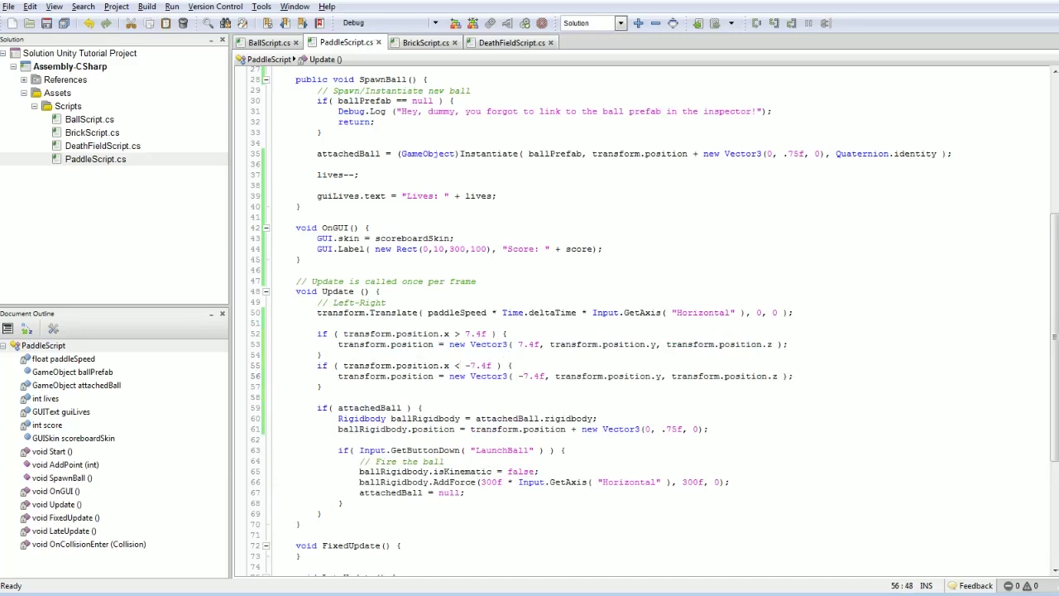
- Play again, moving the paddle left and right to test the ±7.4 limits
left_click(505, 23)
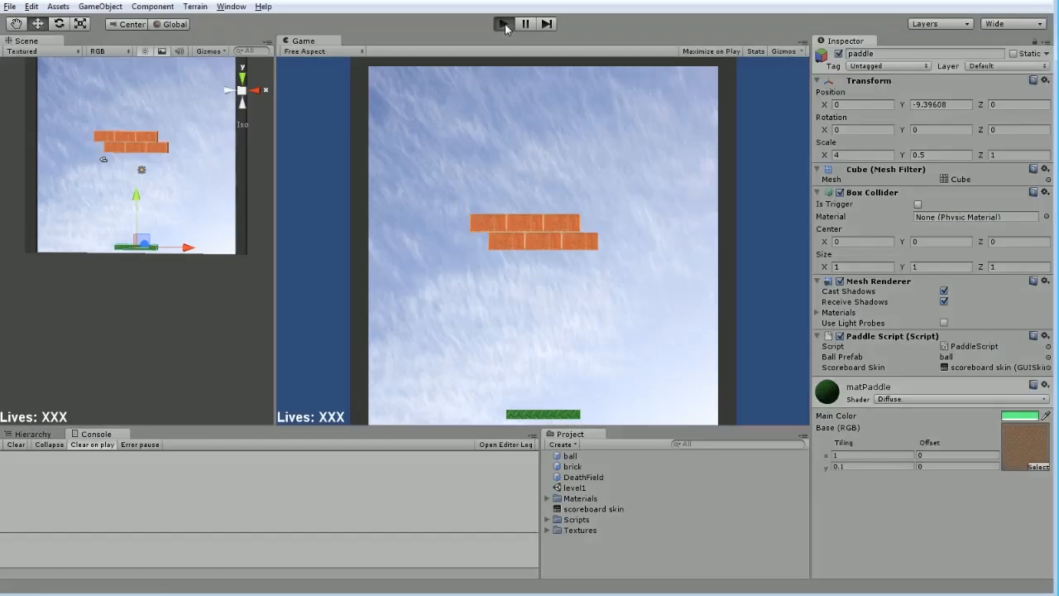
left_click(504, 24)
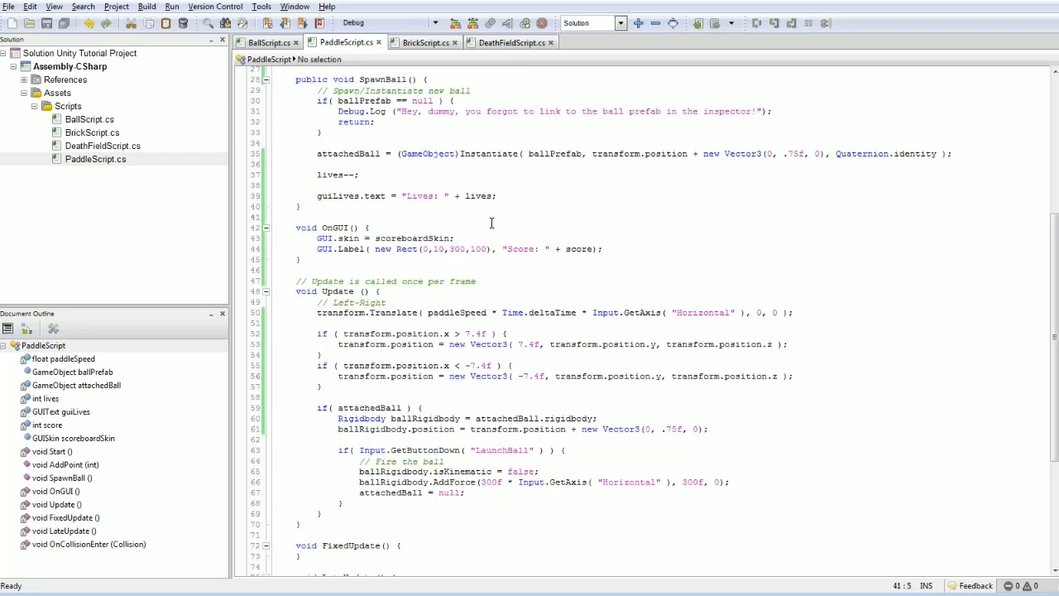
- Scroll PaddleScript to the top and bring up BrickScript's AddPoint(pointValue) collision code
scroll("up", 3)
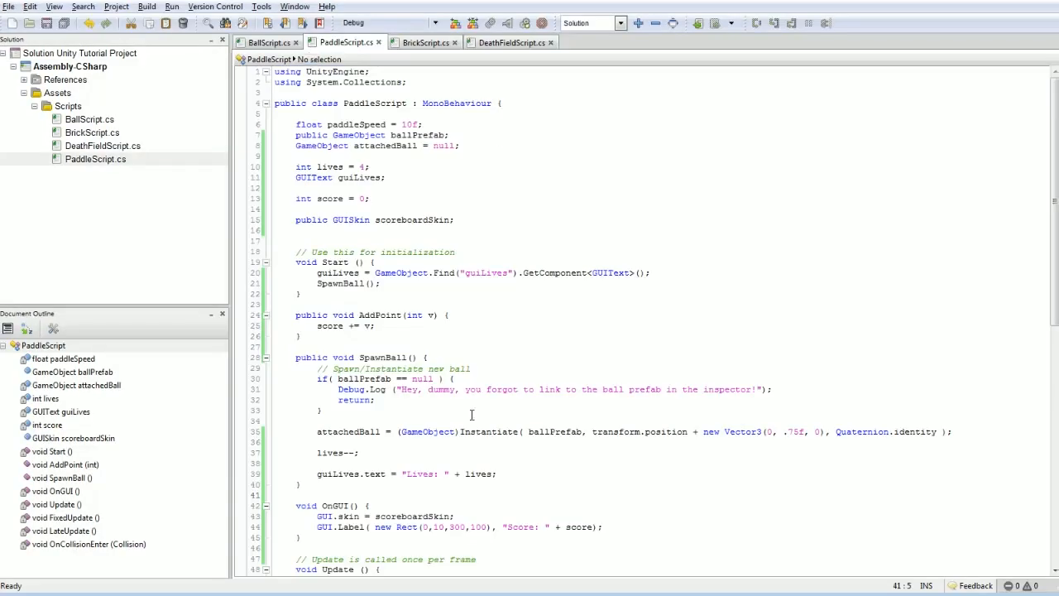
left_click(425, 43)
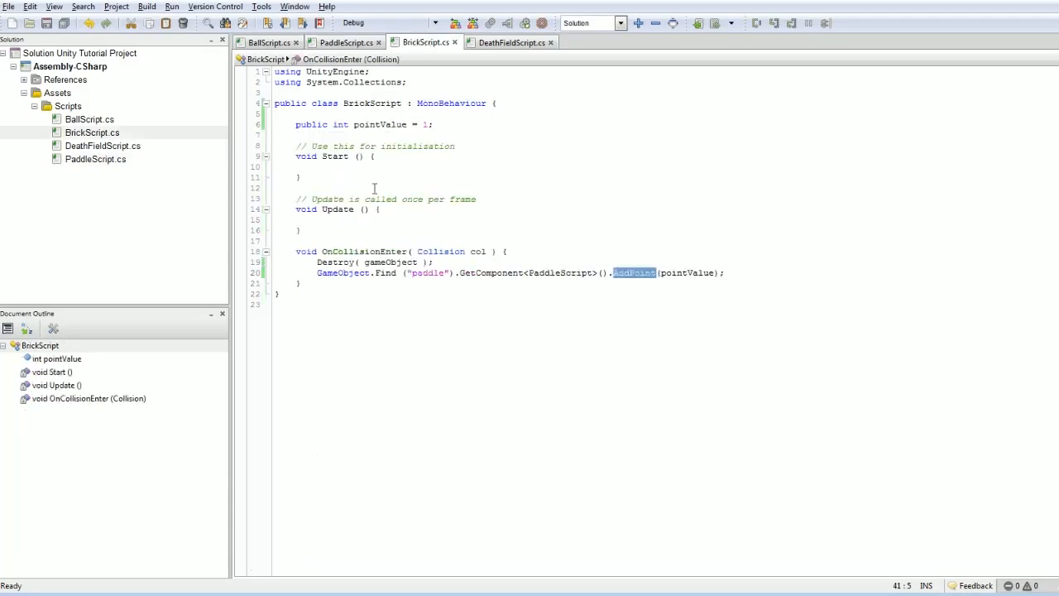